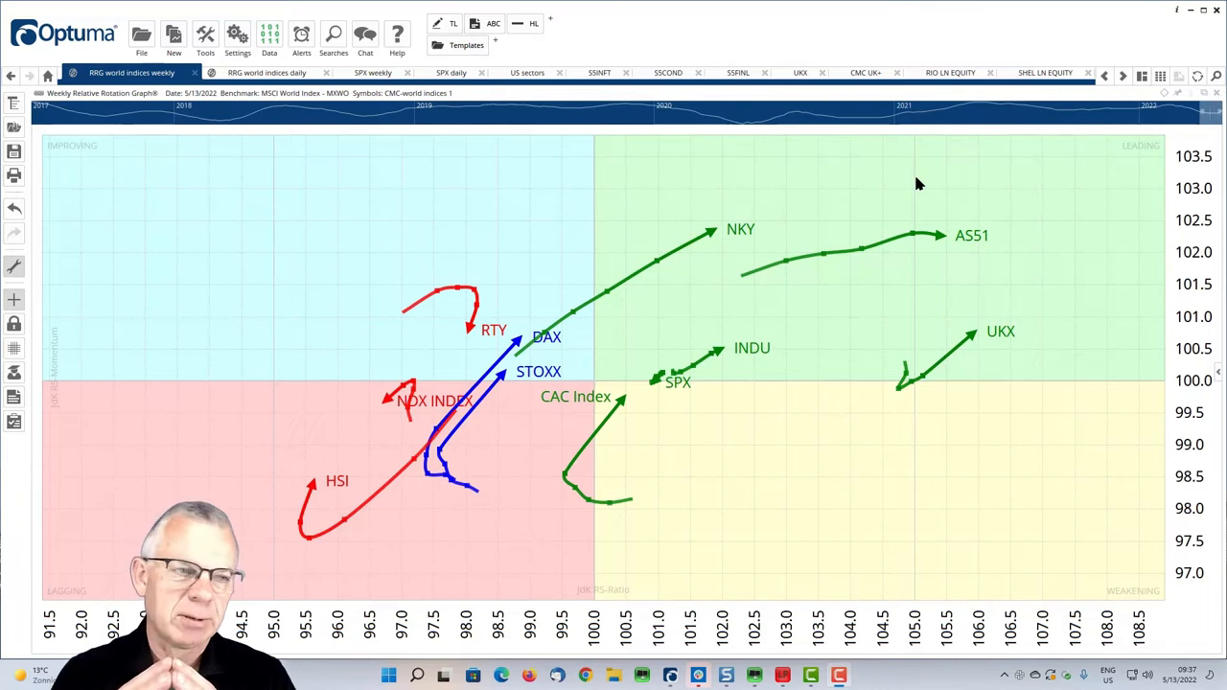
mouse_move(604, 387)
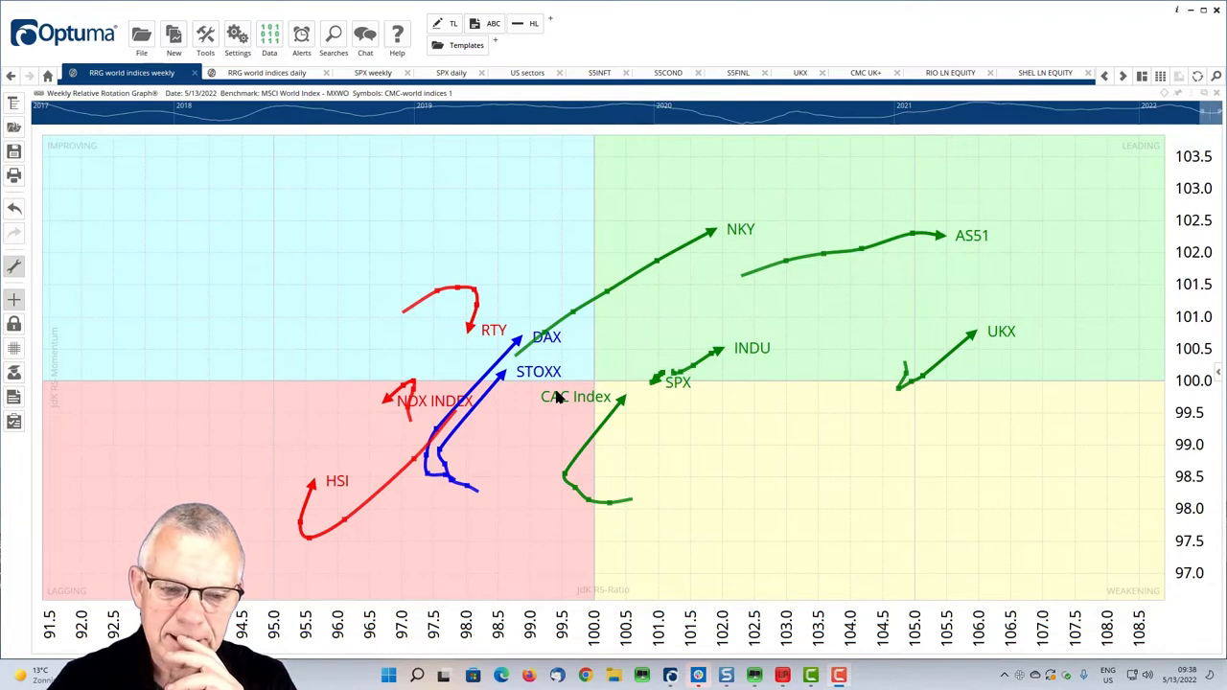
mouse_move(585, 418)
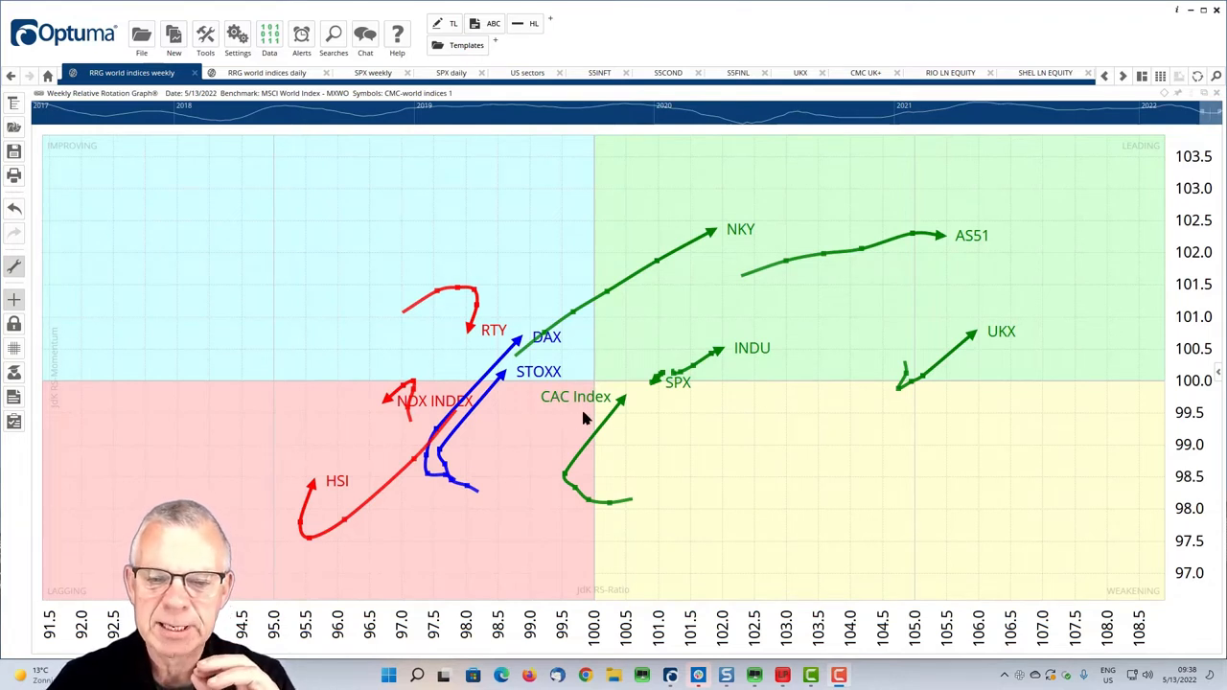
mouse_move(678, 395)
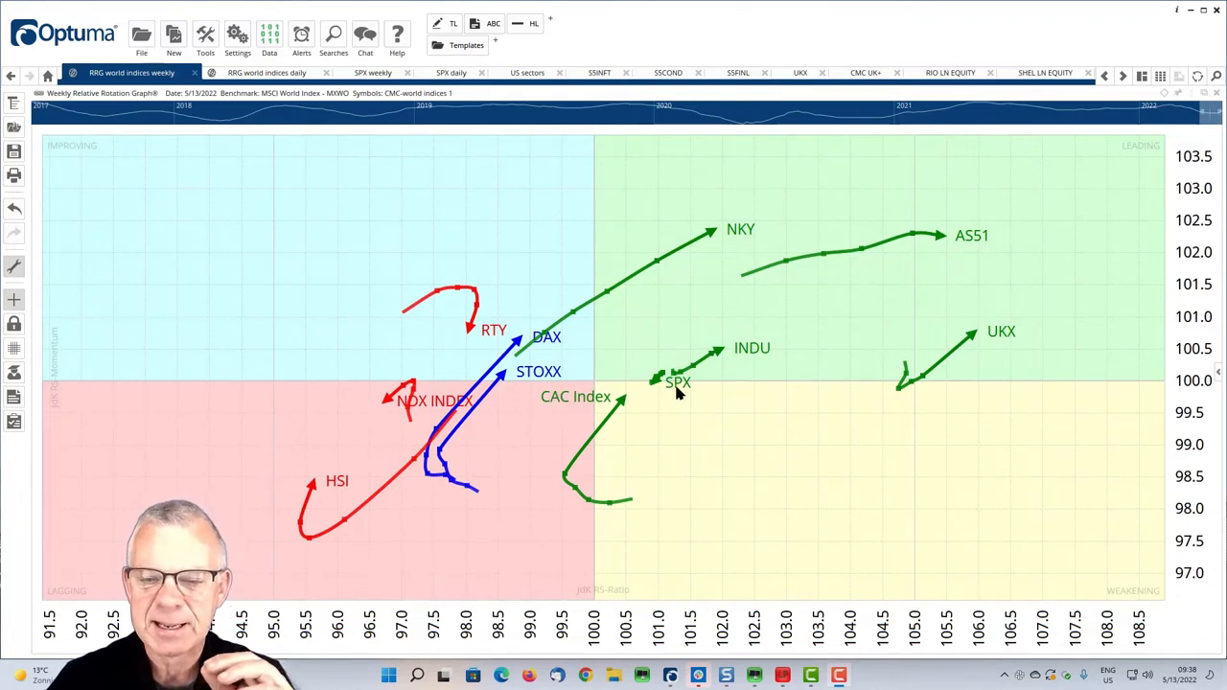
mouse_move(659, 403)
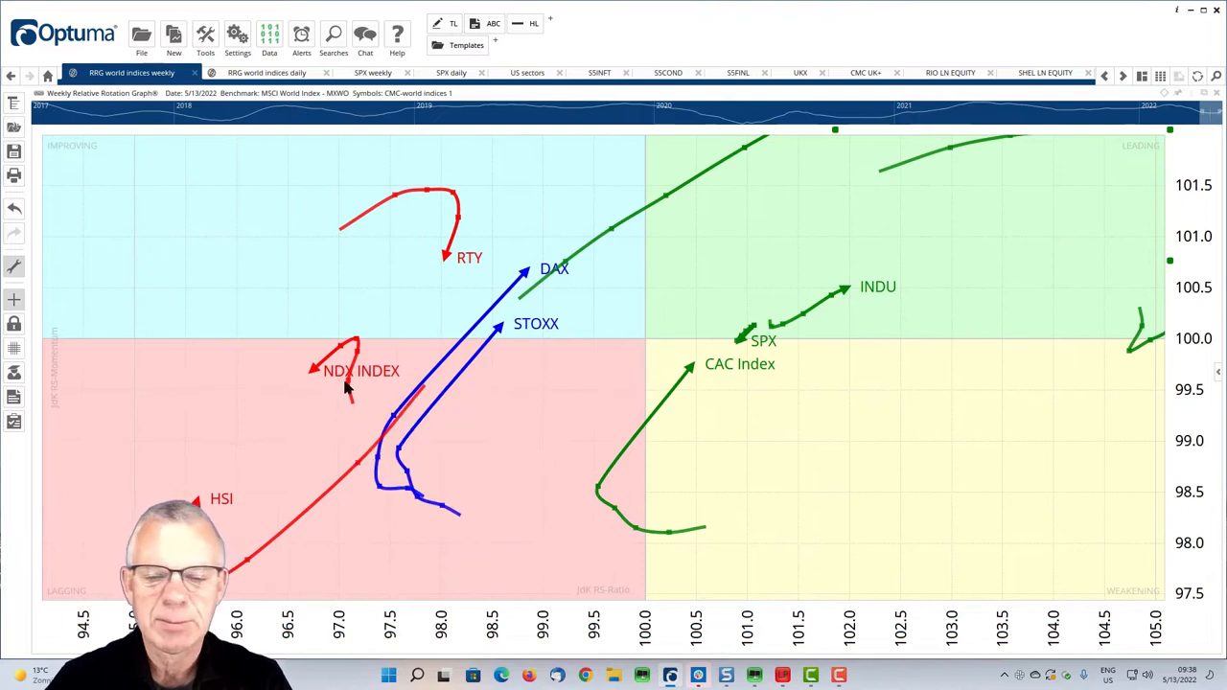
mouse_move(484, 360)
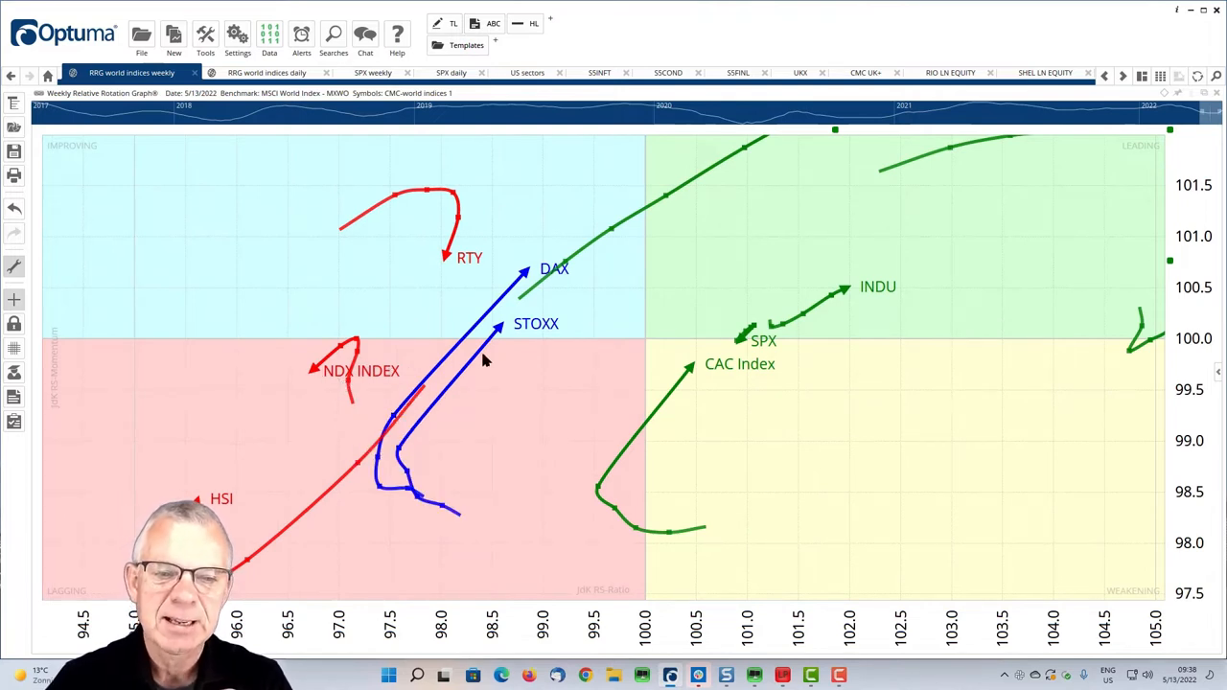
mouse_move(650, 364)
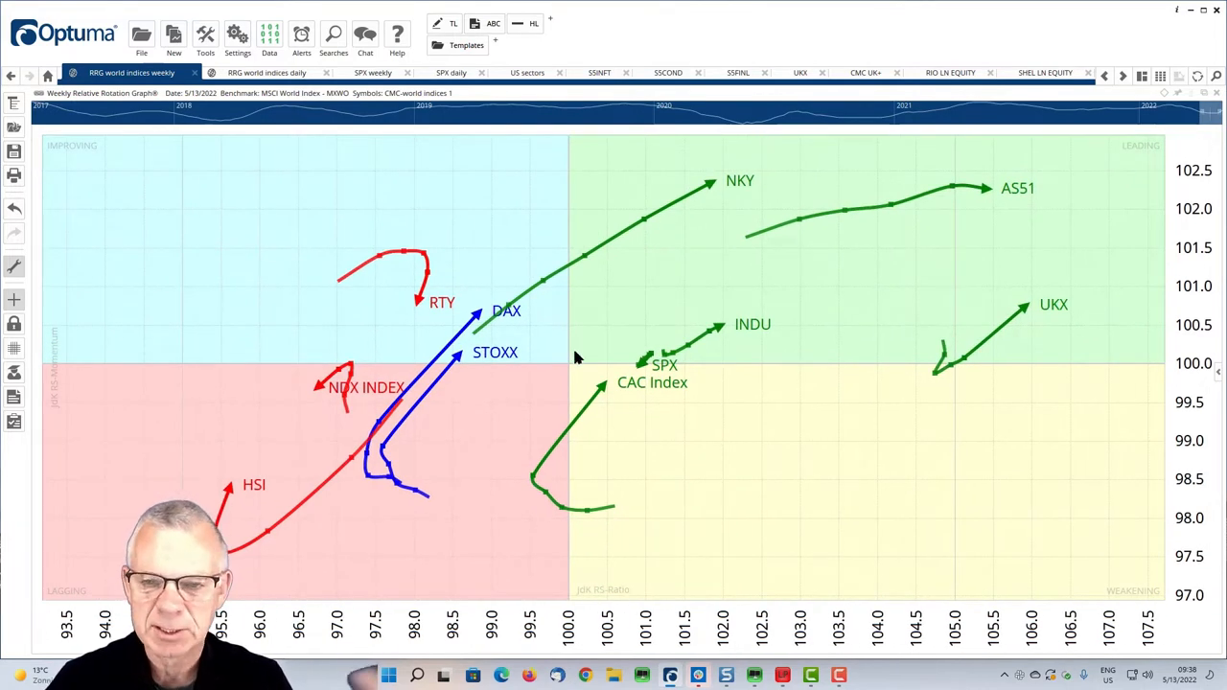
mouse_move(591, 443)
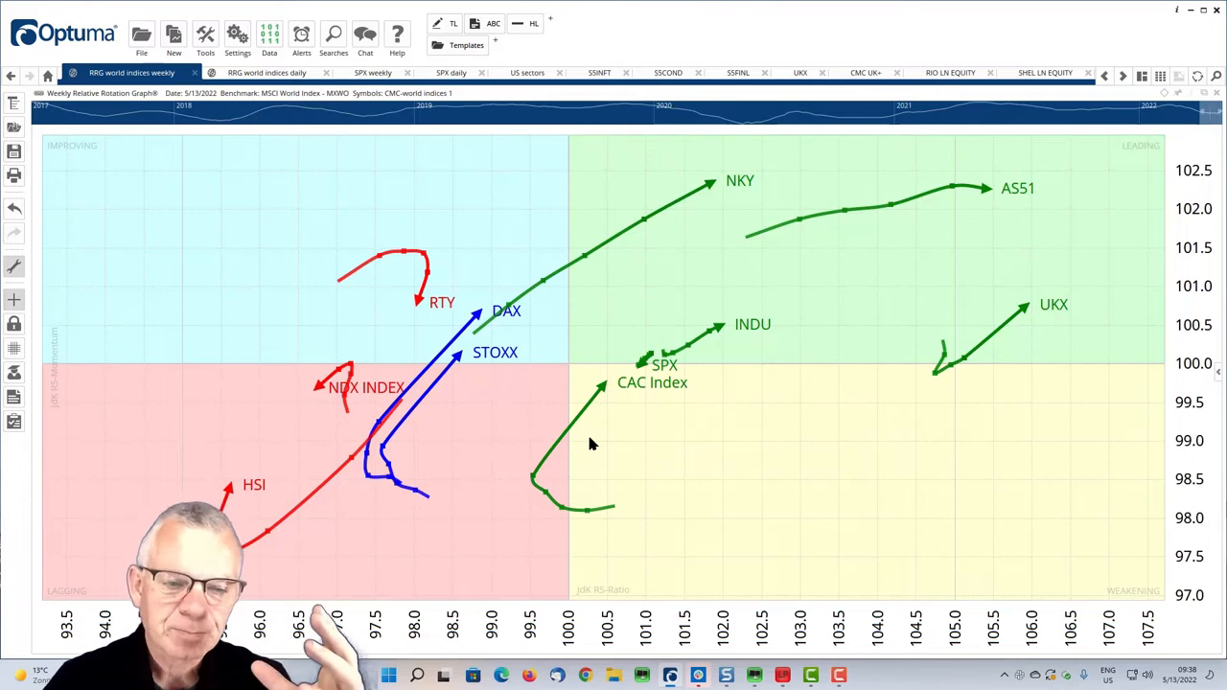
mouse_move(719, 449)
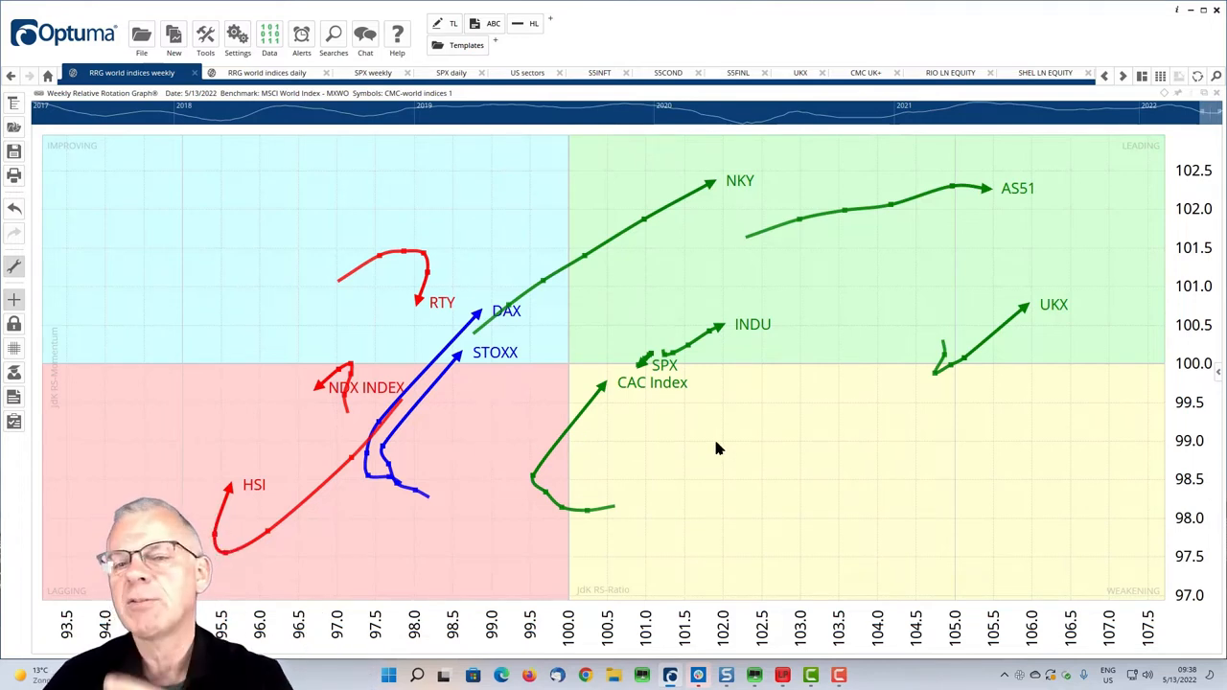
mouse_move(760, 208)
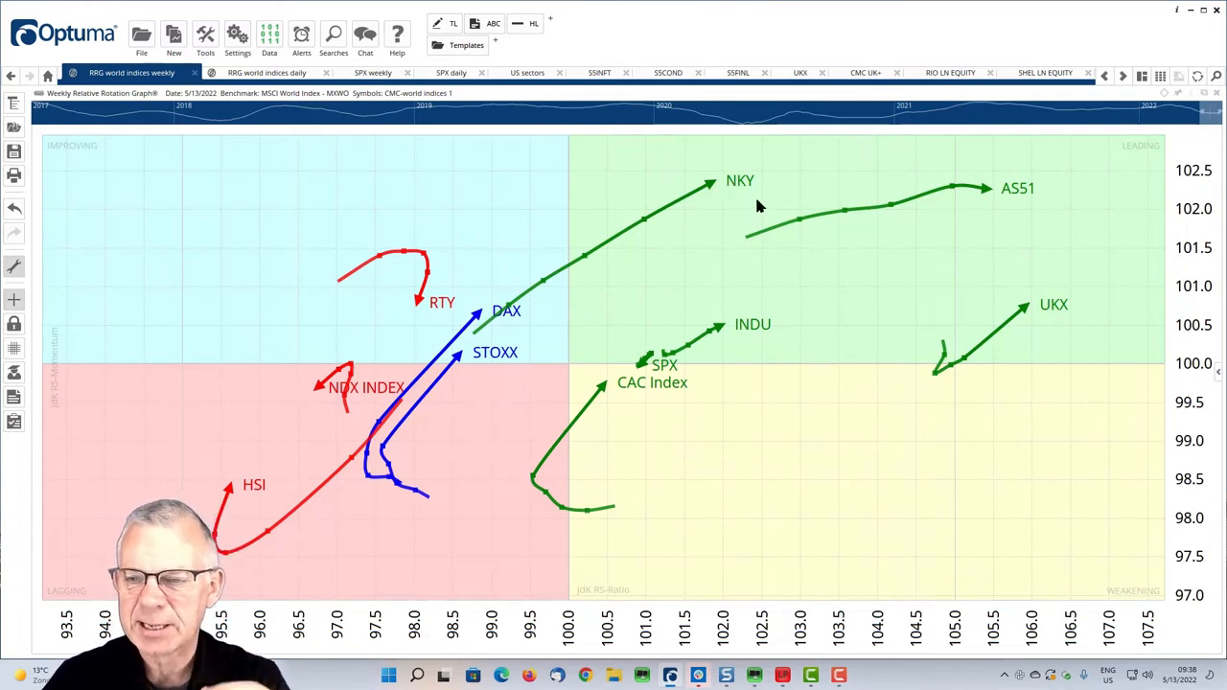
mouse_move(1035, 322)
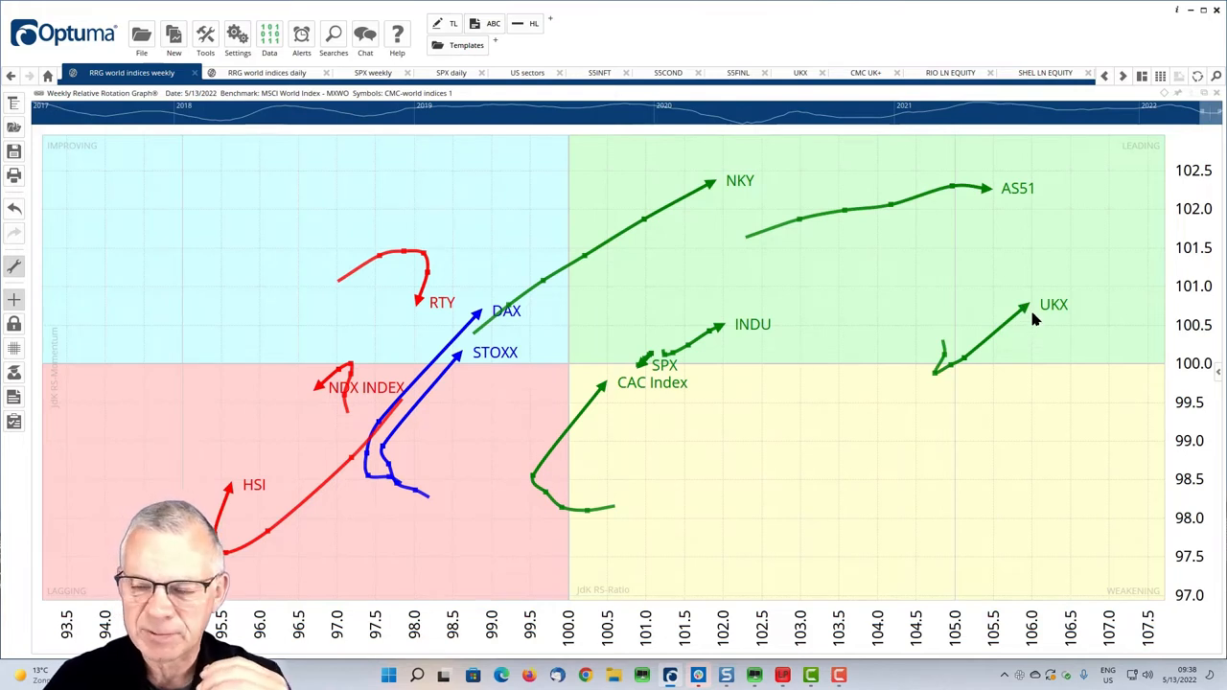
mouse_move(1014, 211)
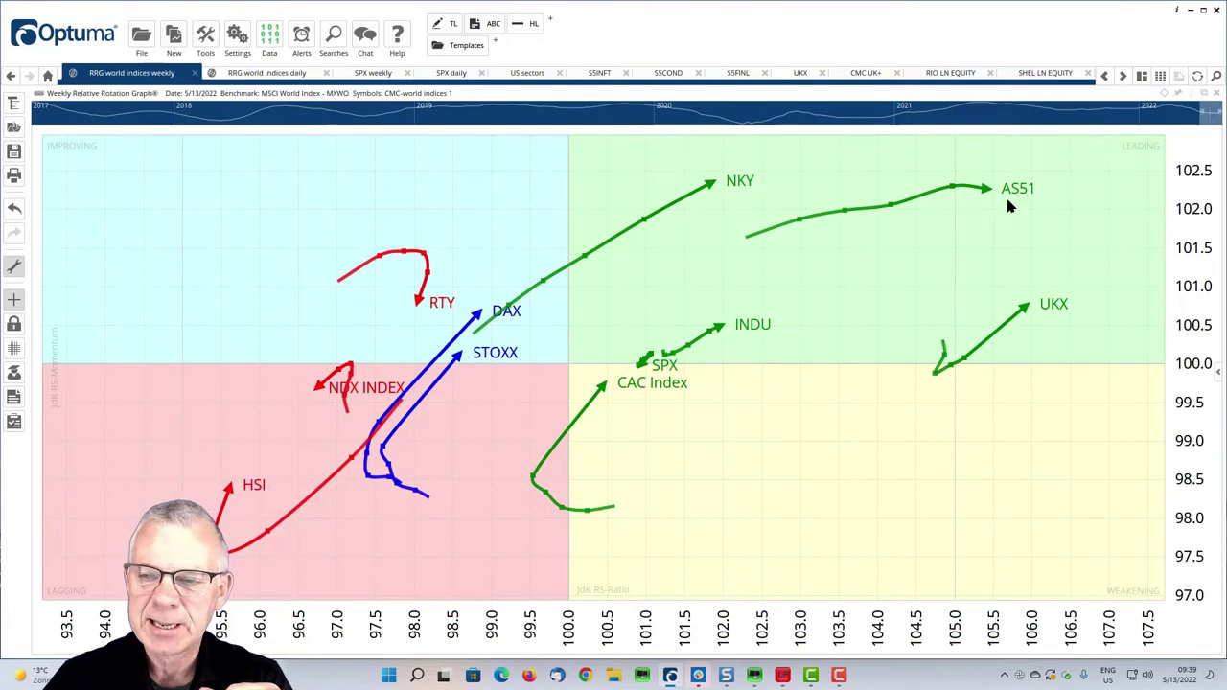
mouse_move(802, 238)
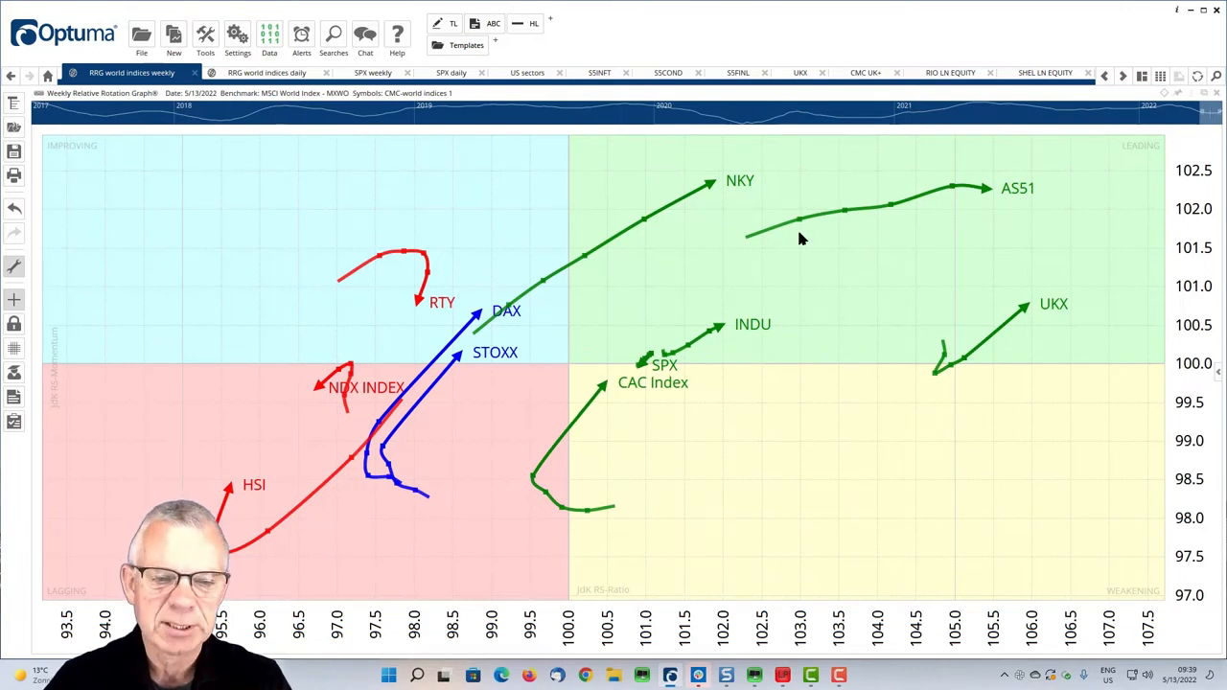
mouse_move(533, 355)
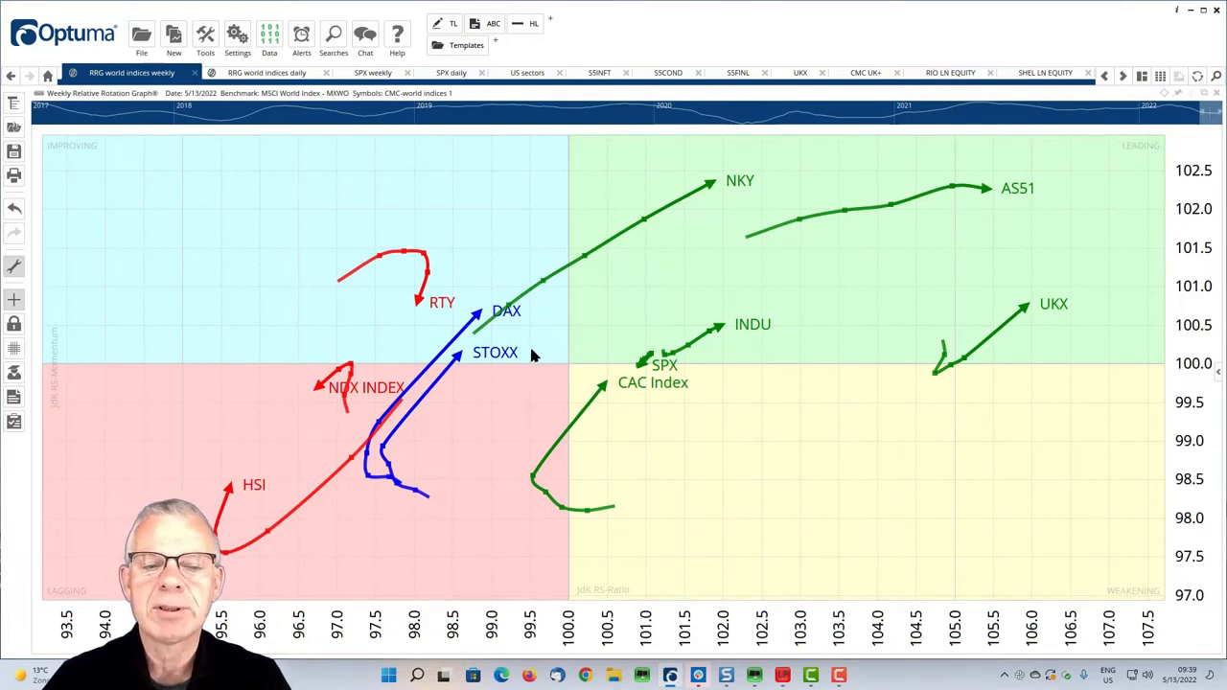
mouse_move(496, 368)
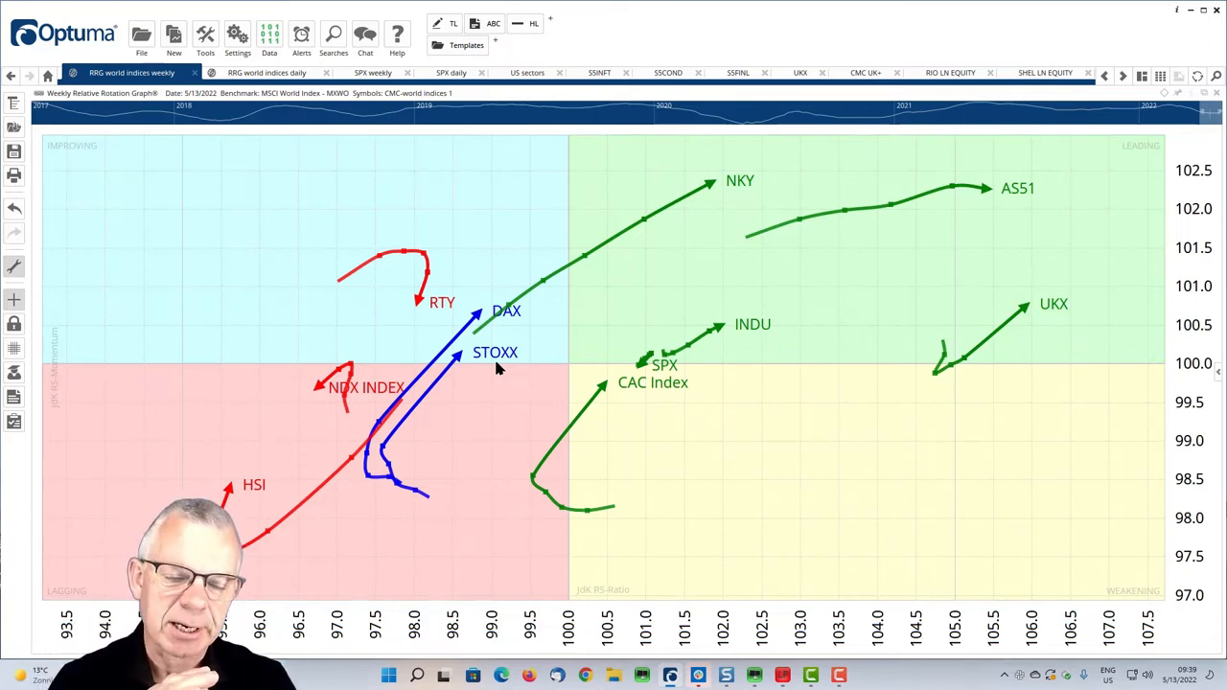
mouse_move(372, 269)
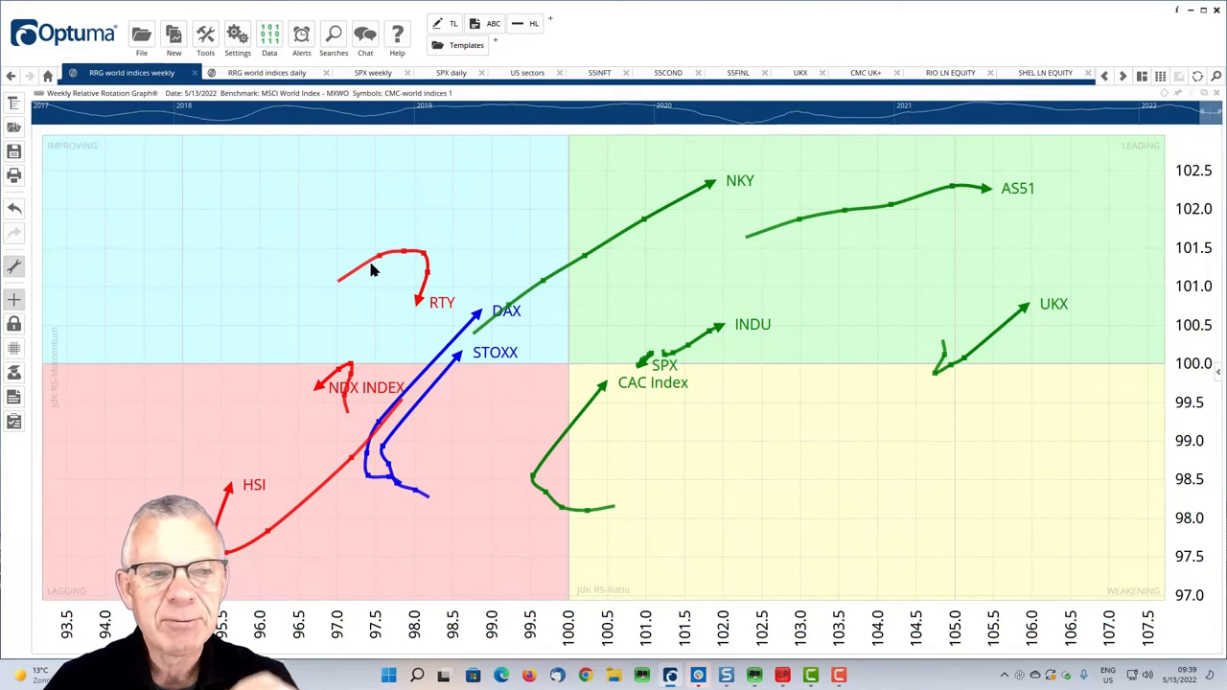
Set the daily world-indices RRG's Comparison Style to Annual Rate of Return in Properties.
left_click(266, 73)
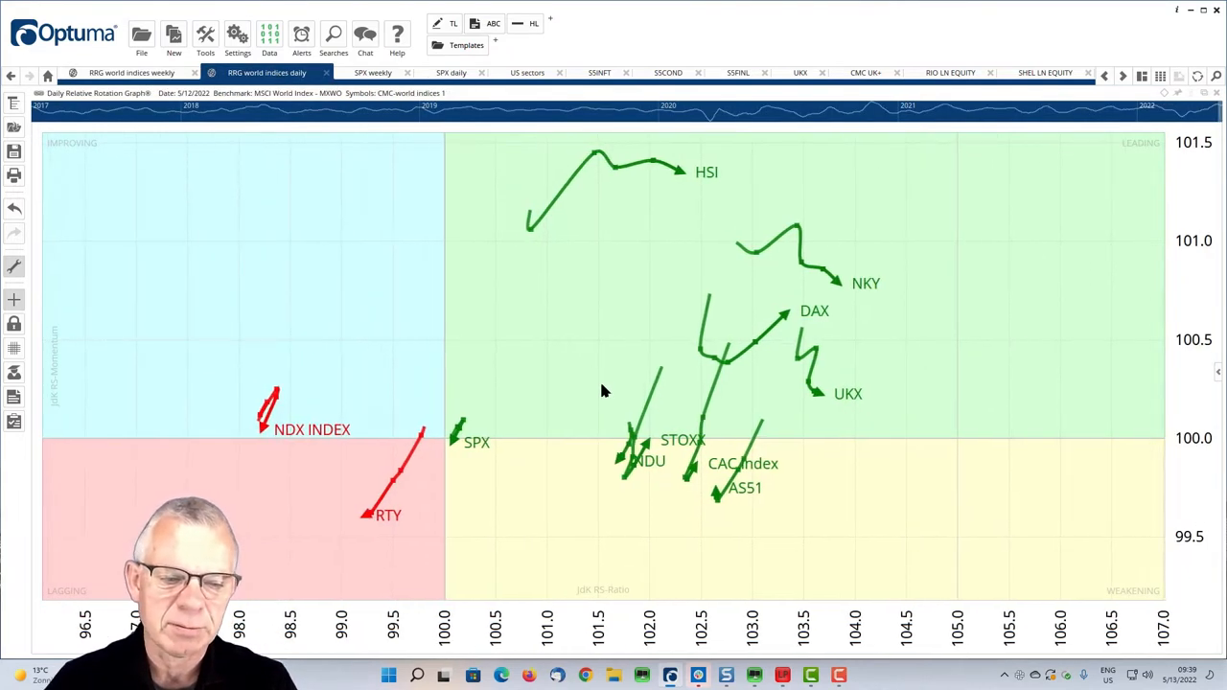
mouse_move(257, 441)
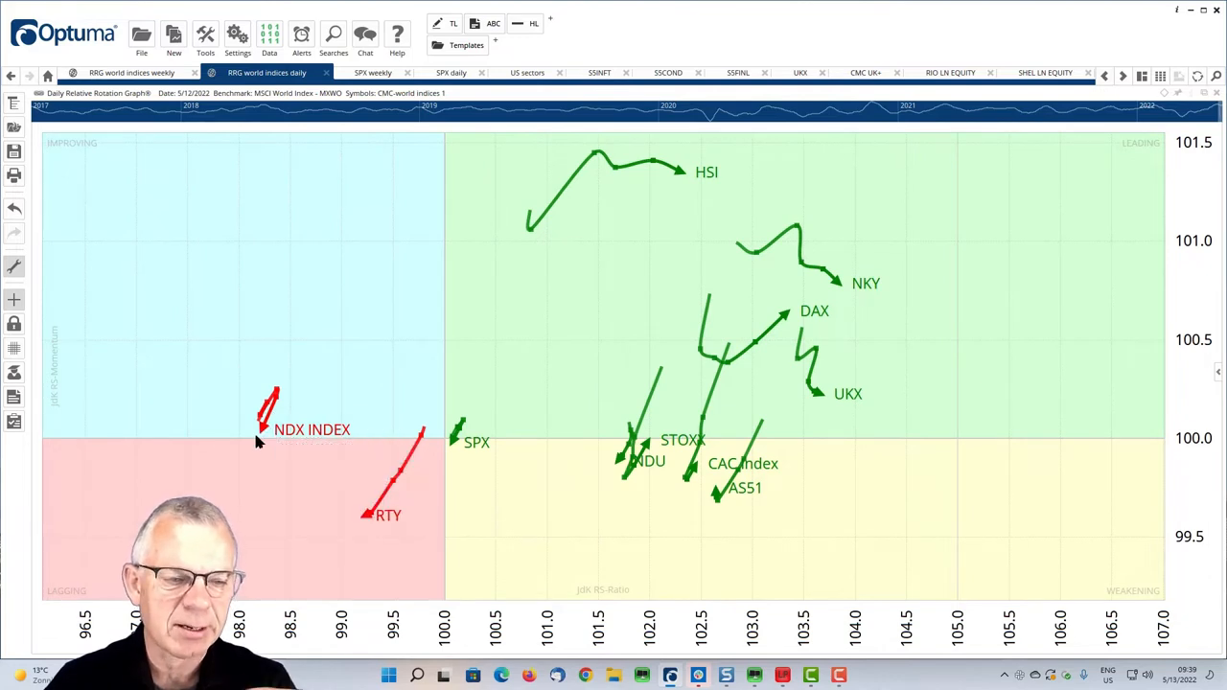
mouse_move(295, 413)
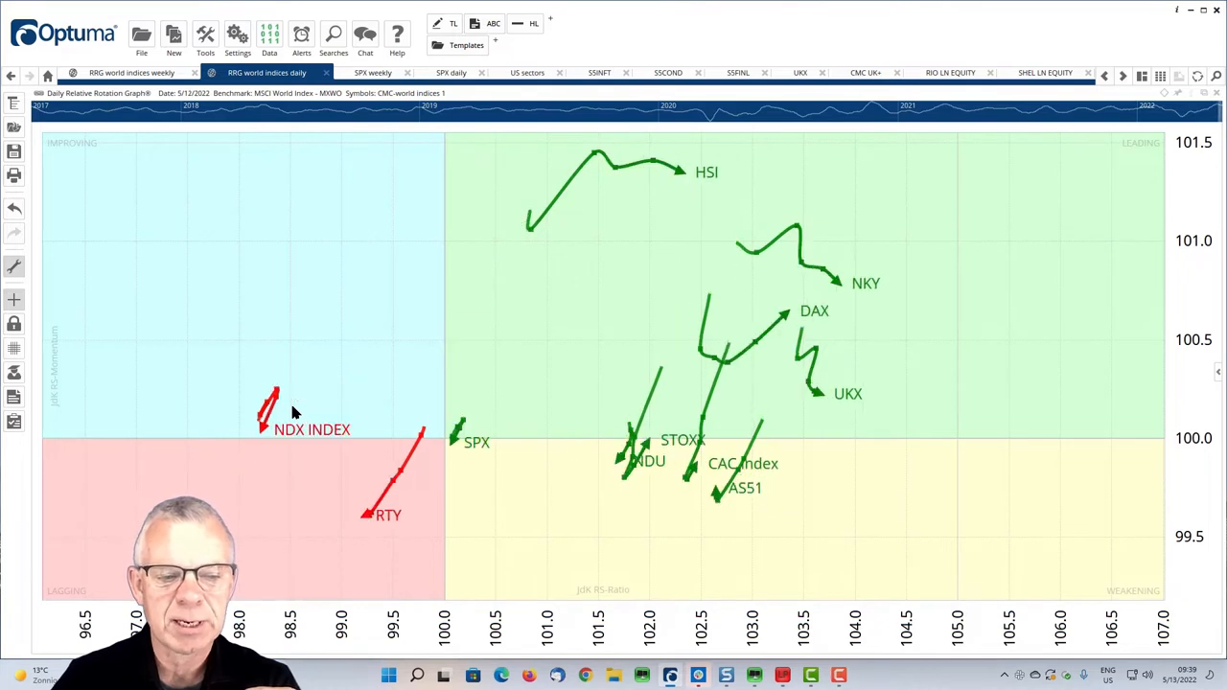
mouse_move(303, 399)
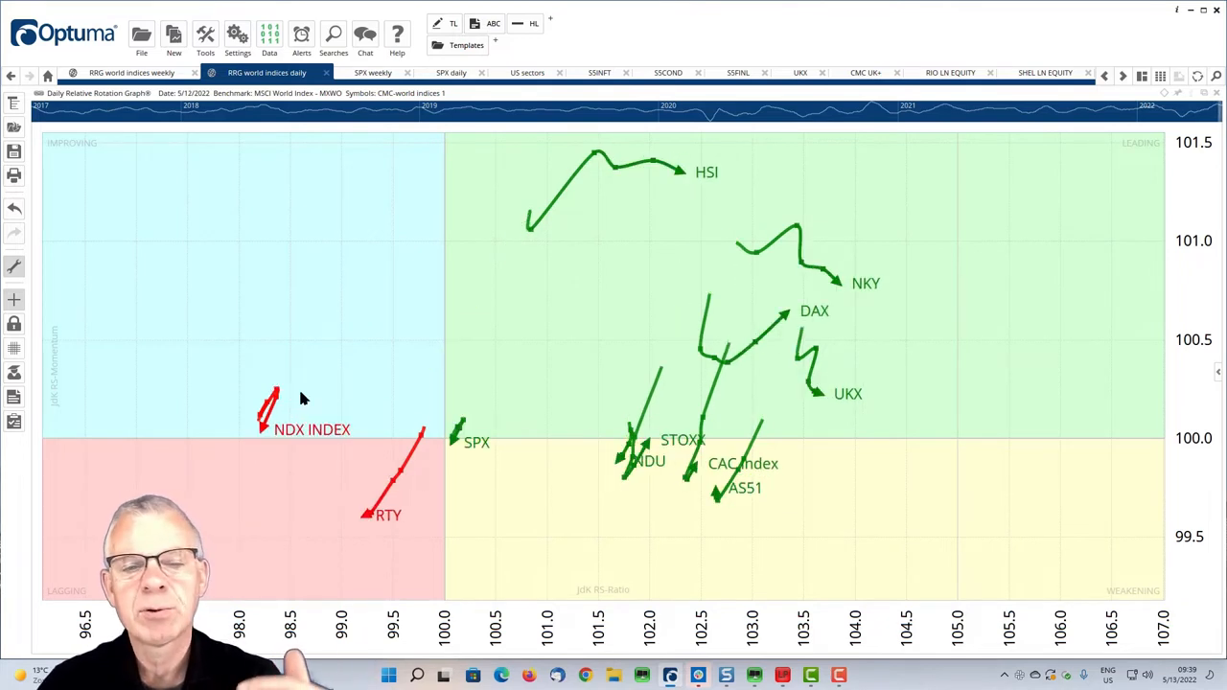
mouse_move(264, 449)
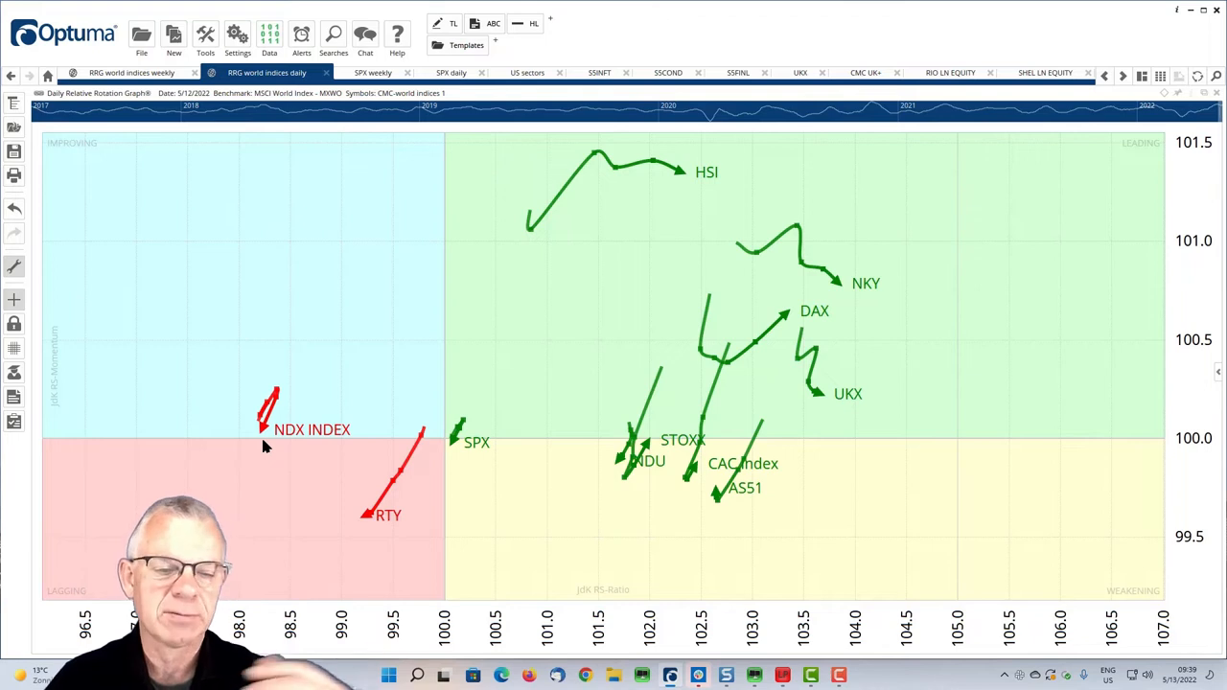
mouse_move(517, 468)
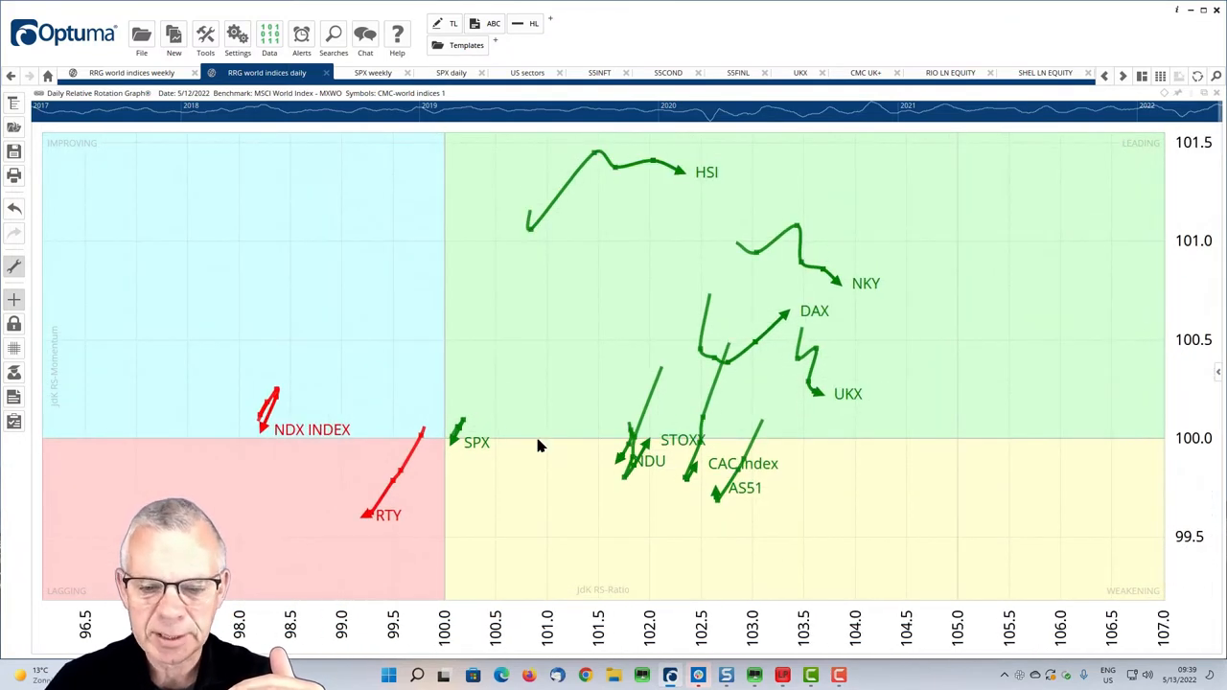
mouse_move(604, 470)
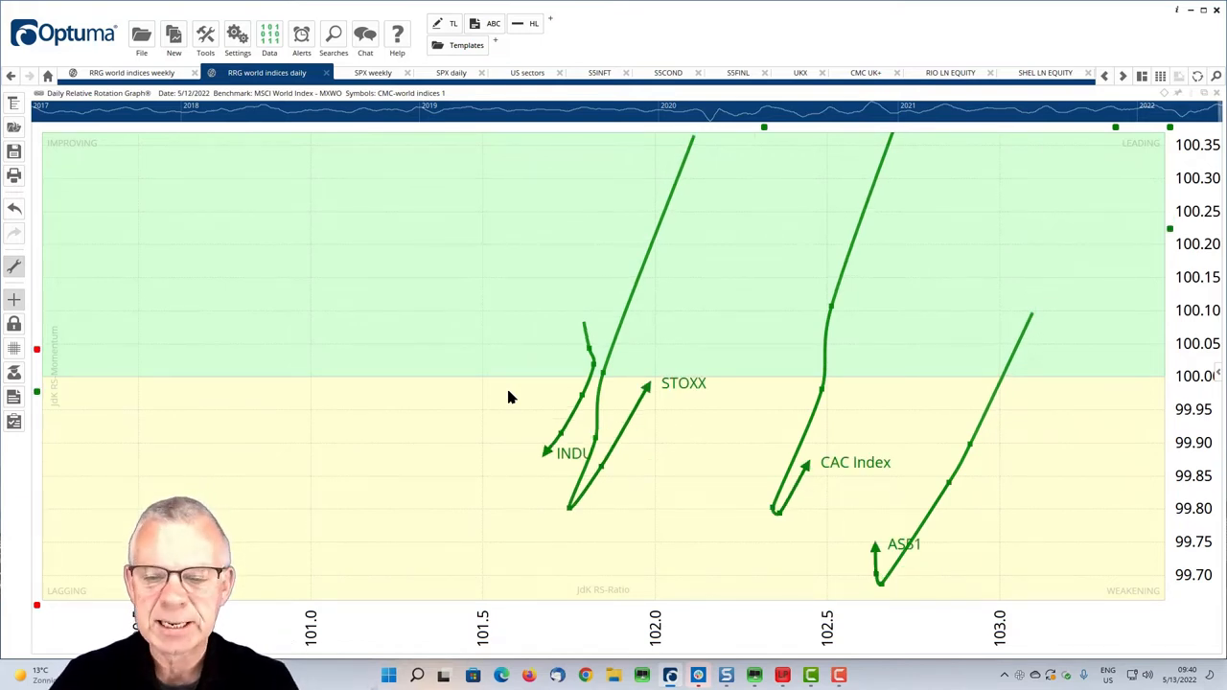
mouse_move(821, 497)
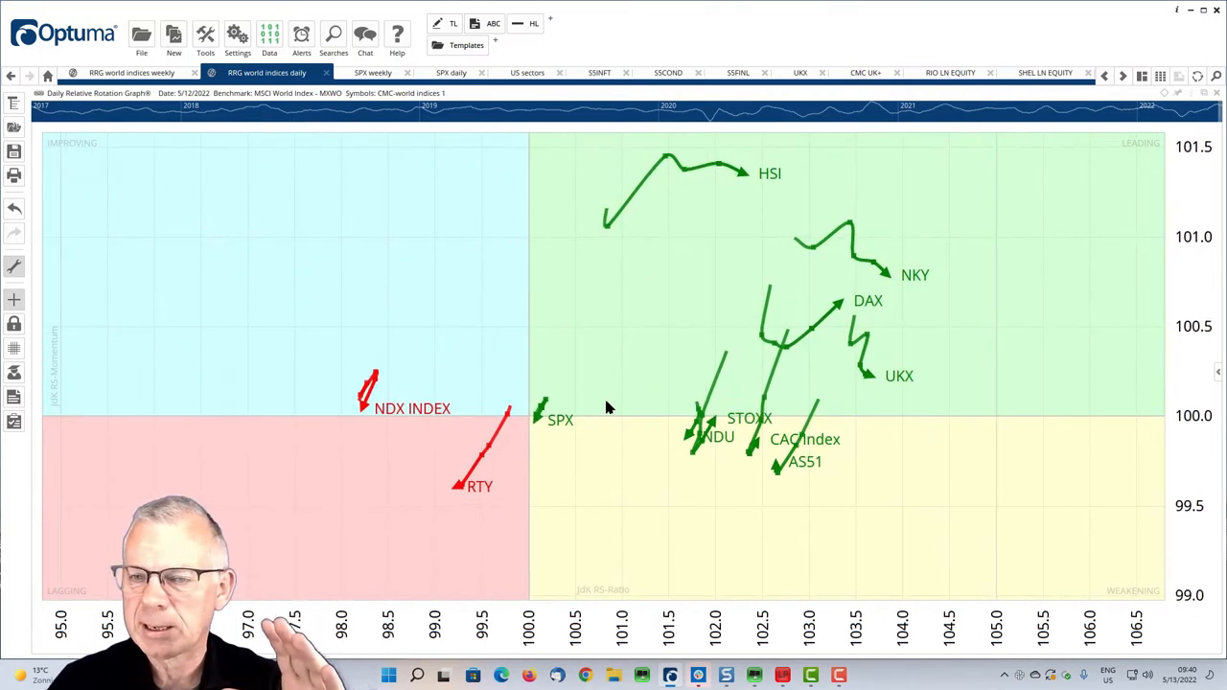
mouse_move(591, 358)
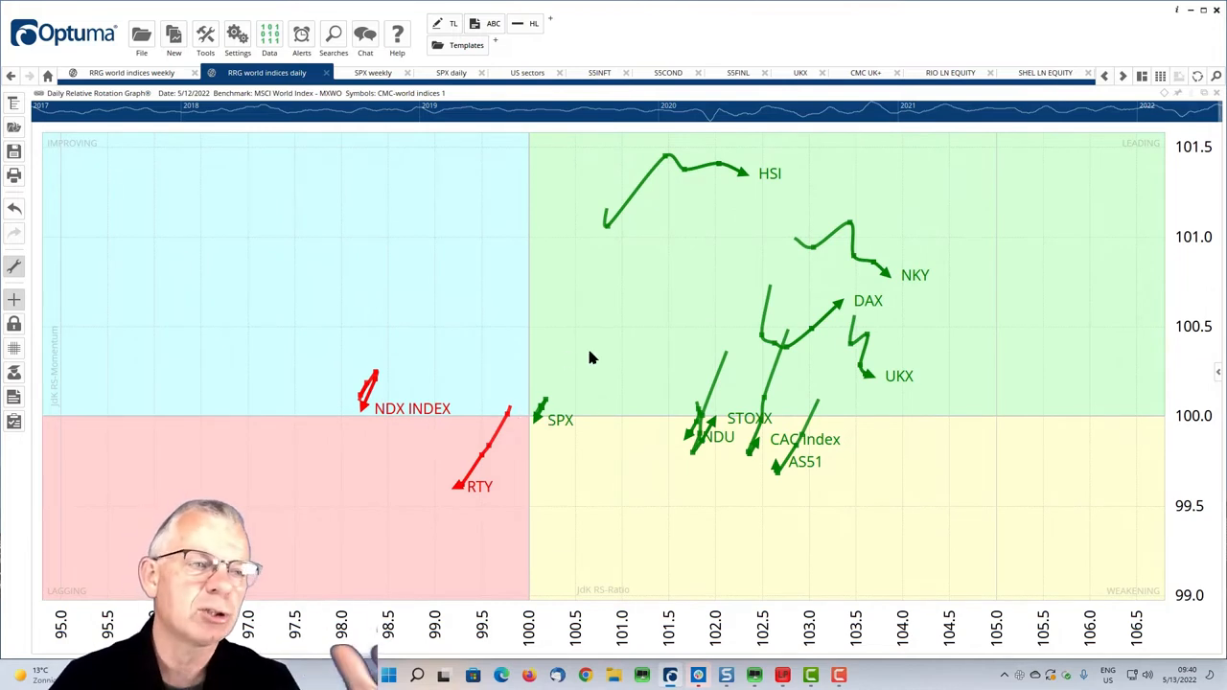
mouse_move(35, 138)
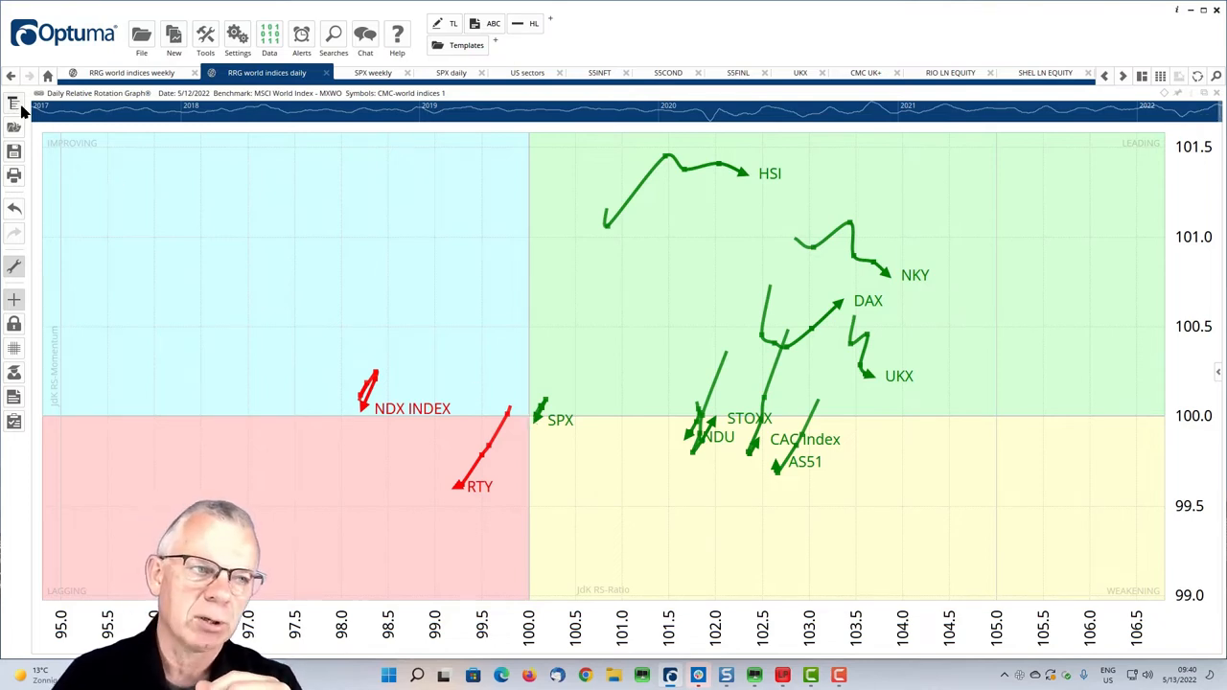
left_click(15, 103)
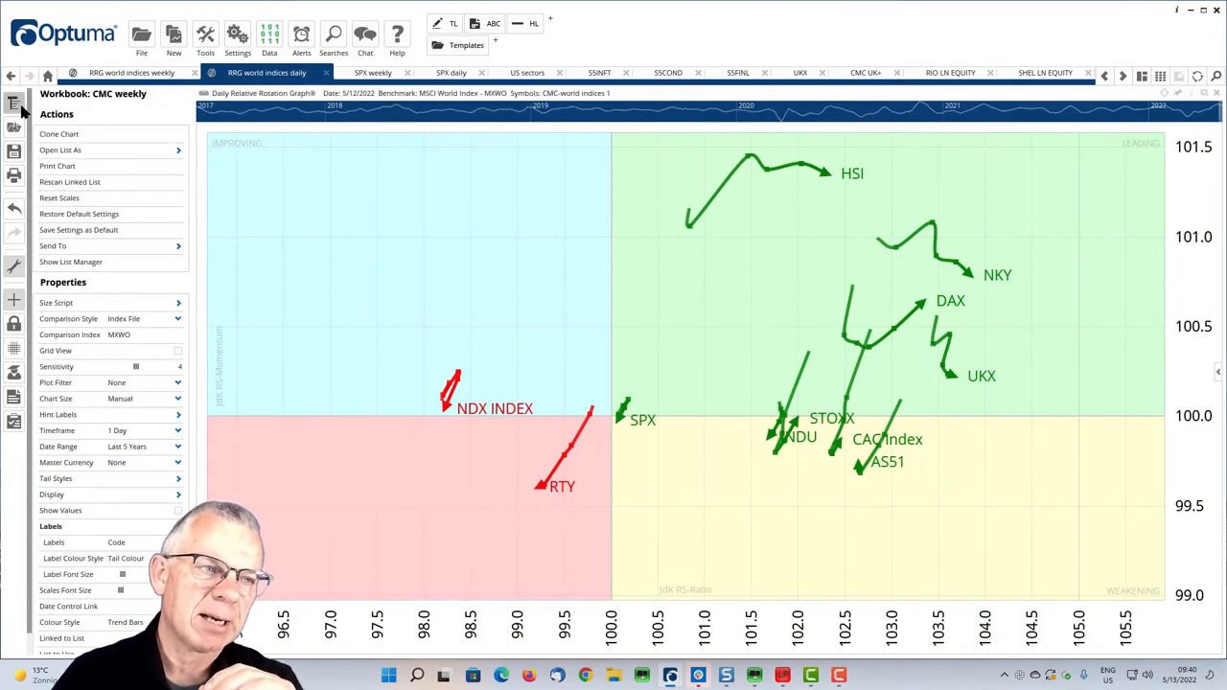
left_click(143, 318)
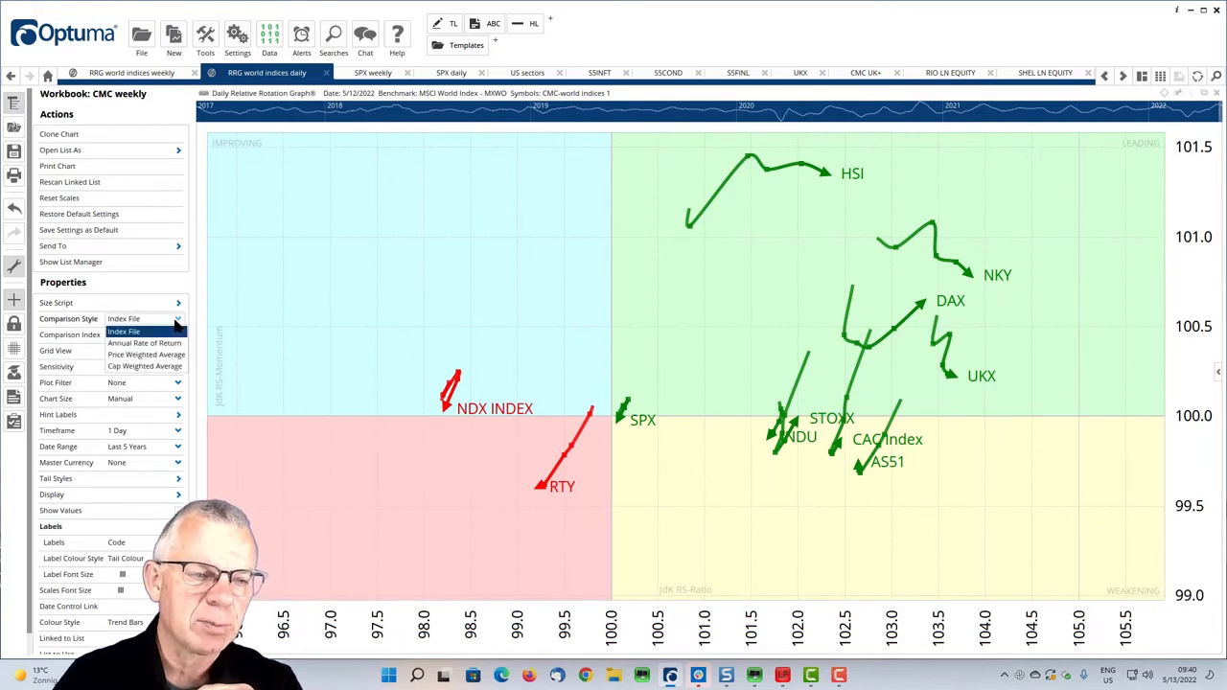
left_click(146, 343)
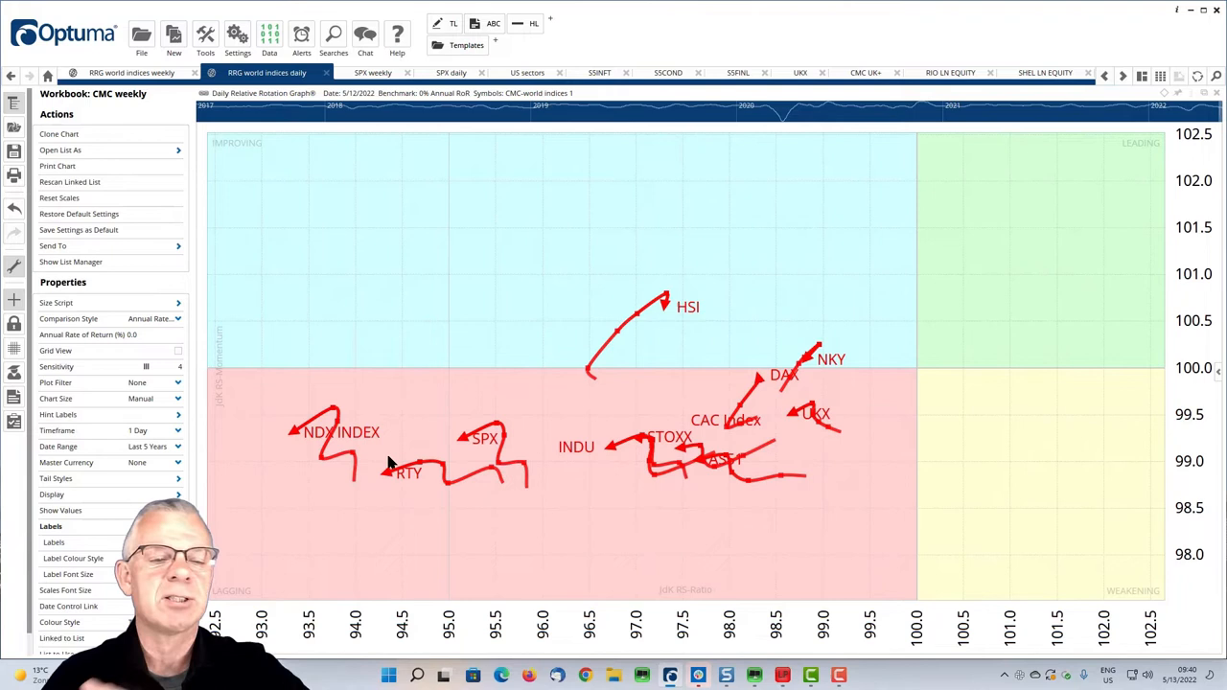
mouse_move(767, 450)
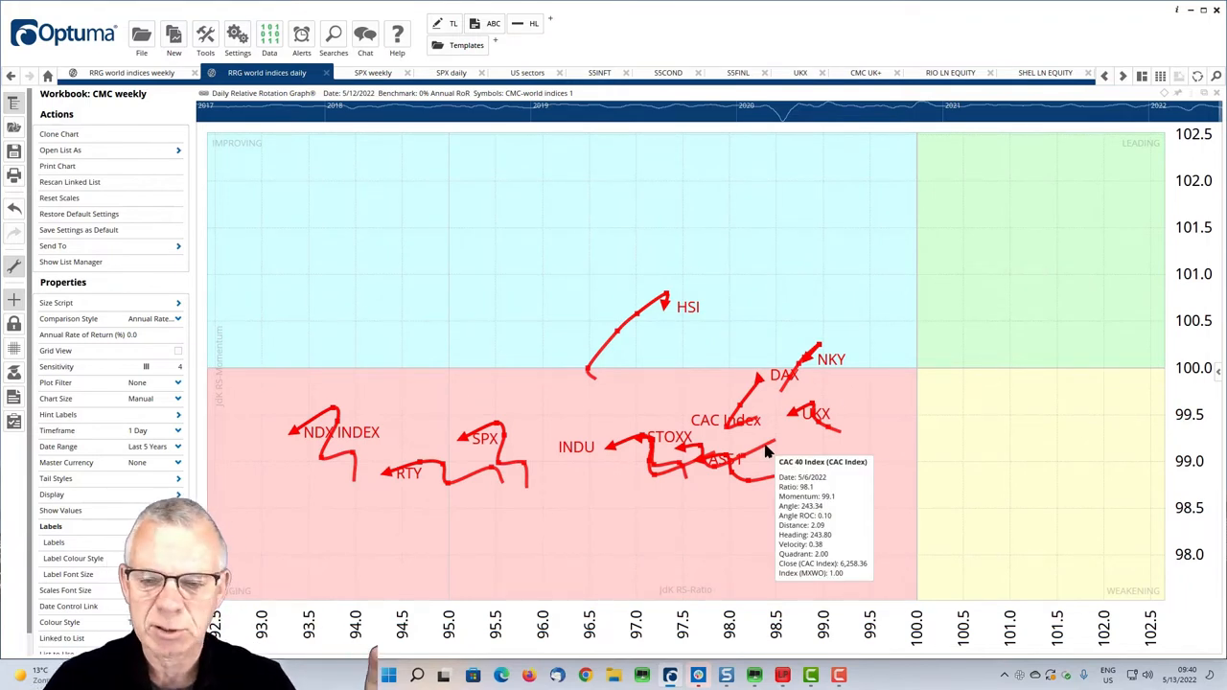
mouse_move(674, 468)
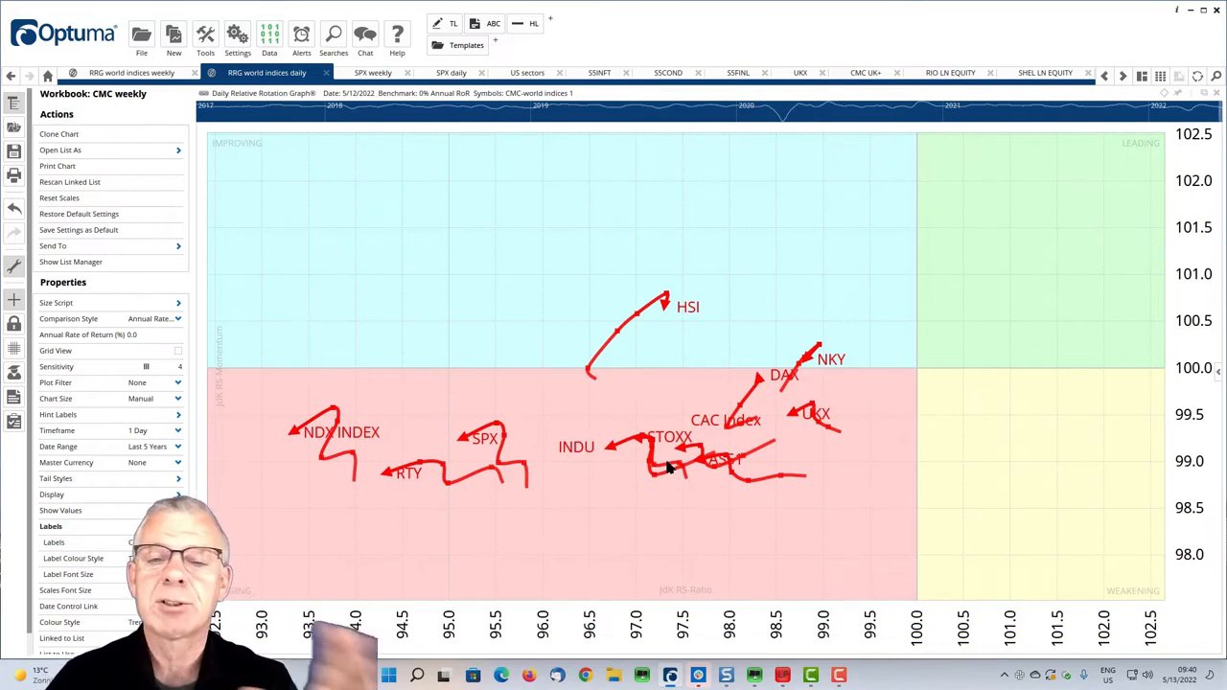
mouse_move(209, 159)
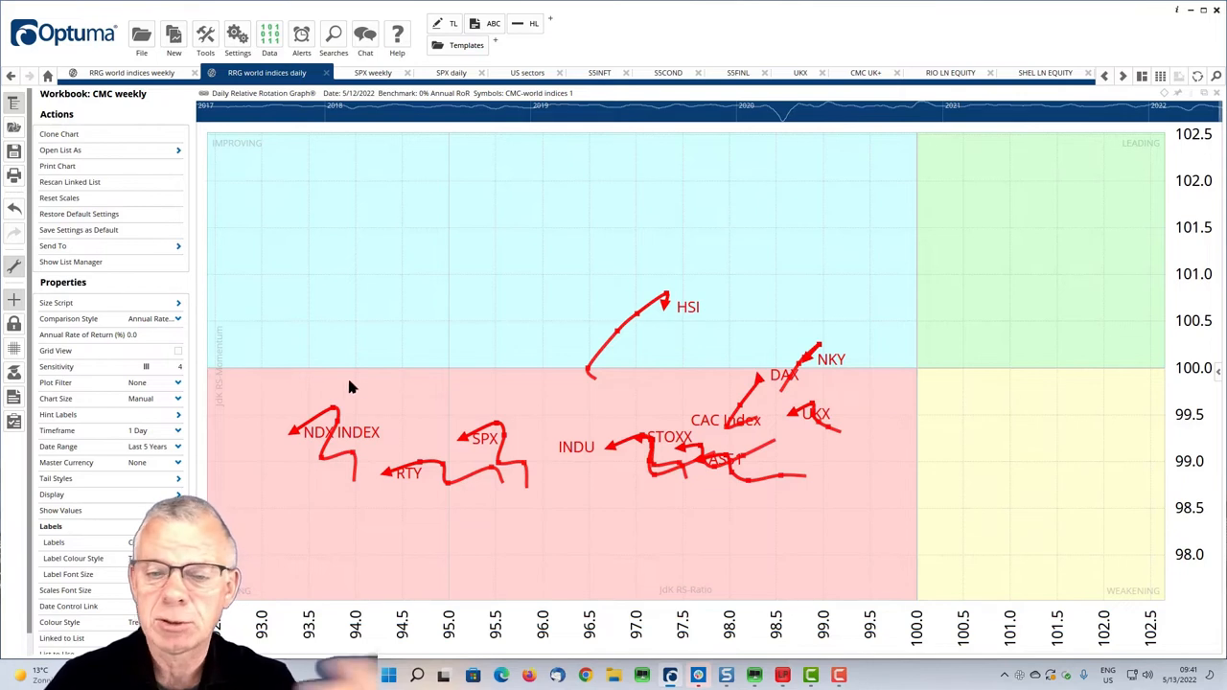
mouse_move(713, 403)
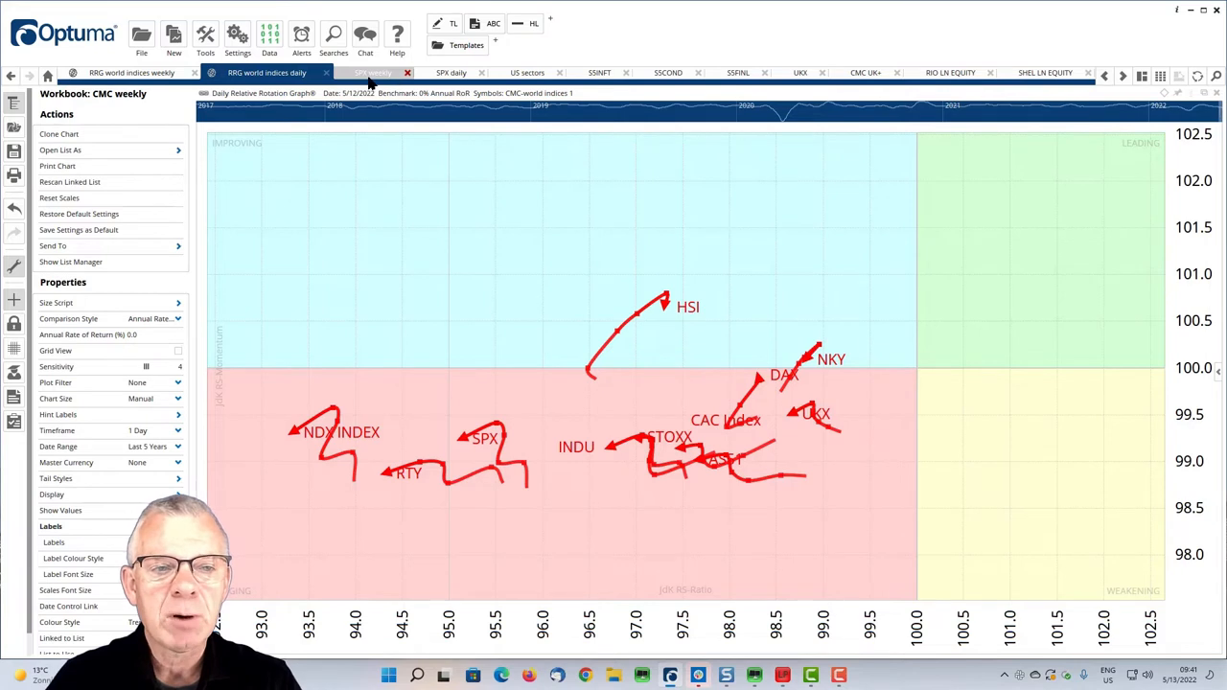
Bring up the S&P 500 weekly chart tab.
left_click(372, 73)
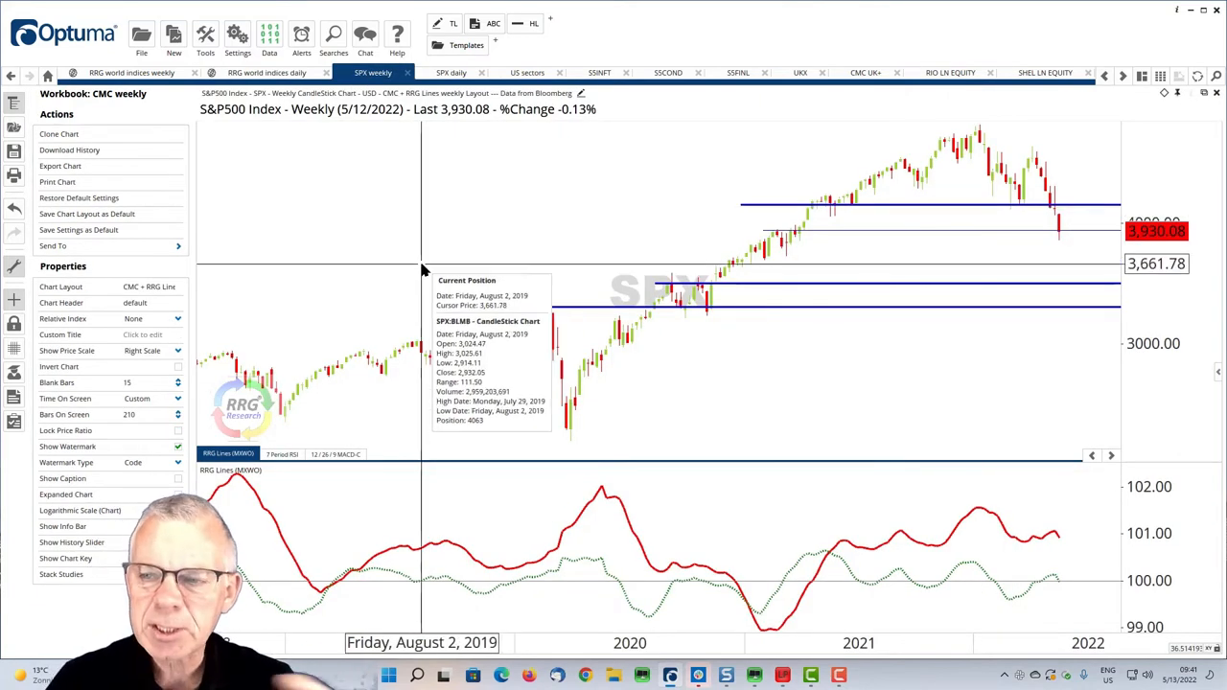
mouse_move(575, 302)
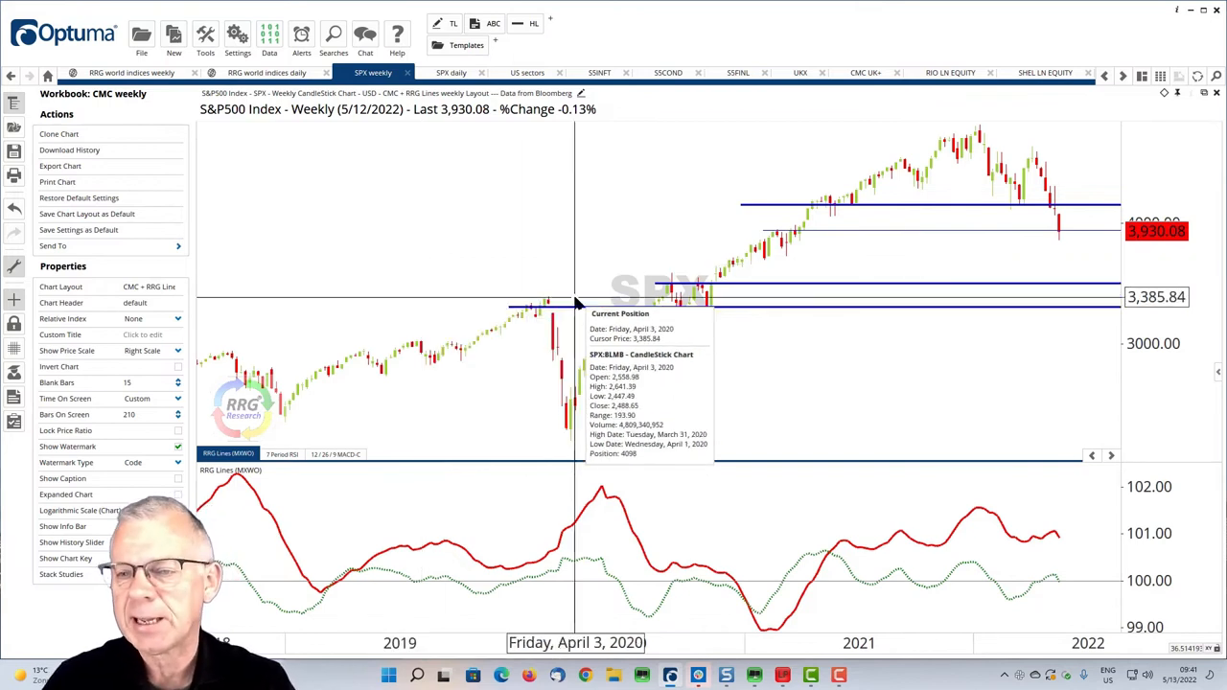
mouse_move(564, 307)
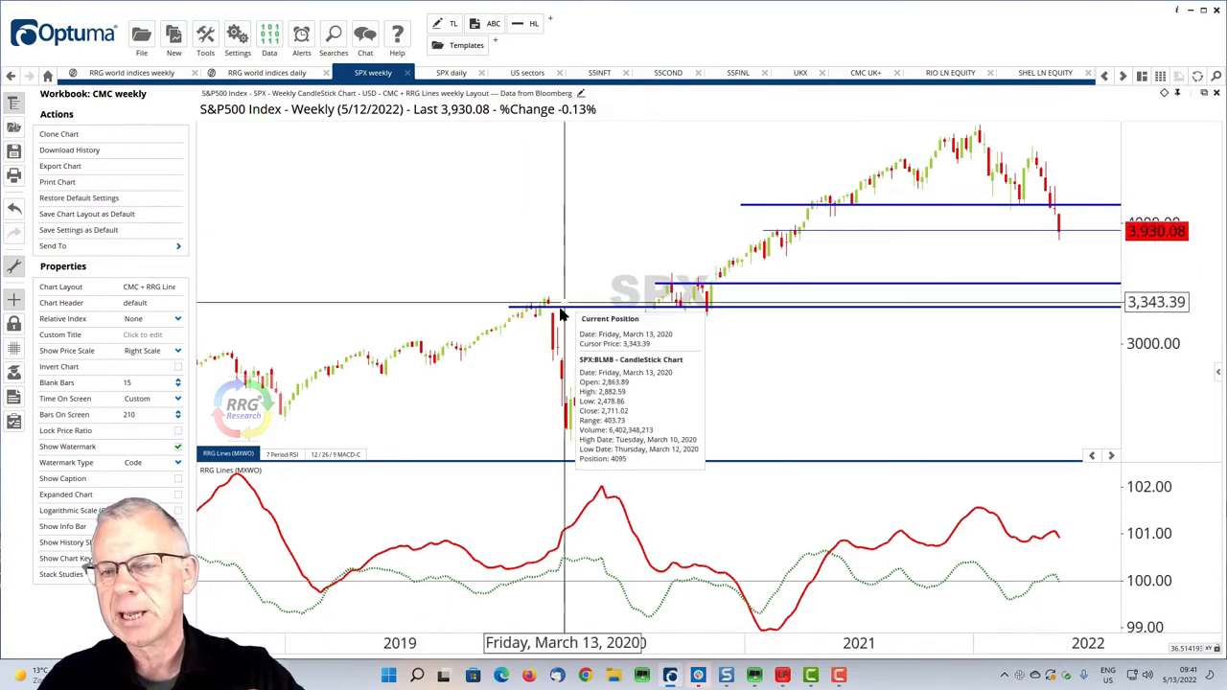
mouse_move(1024, 204)
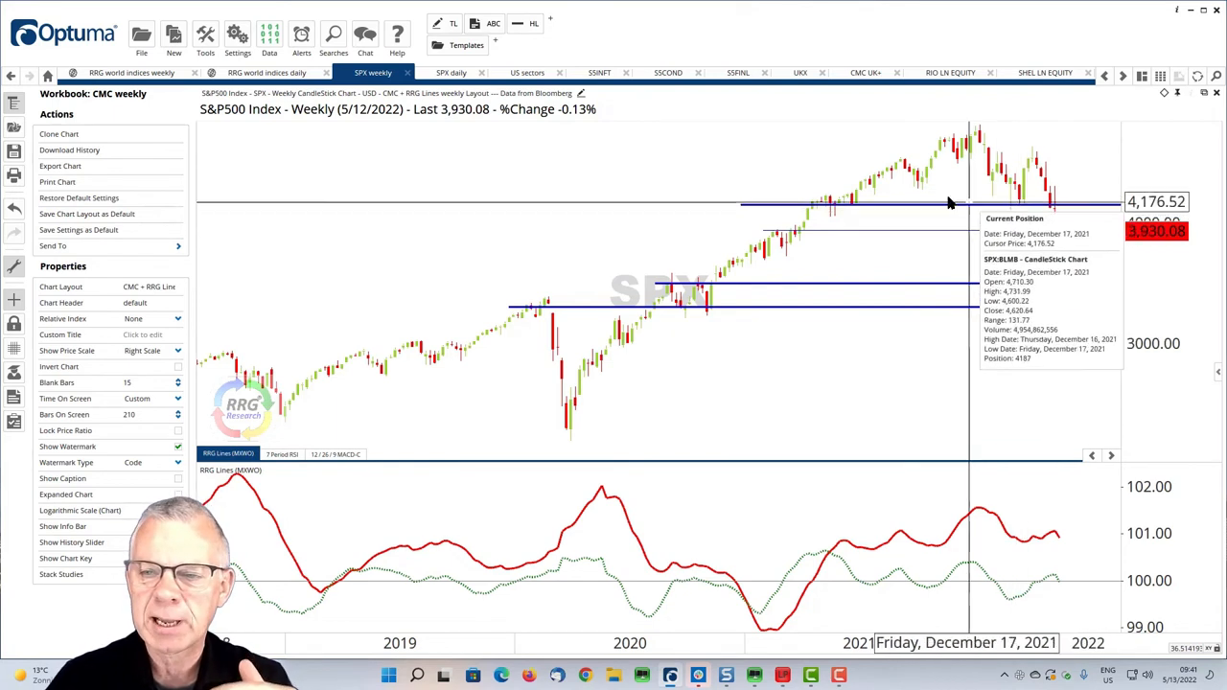
mouse_move(935, 253)
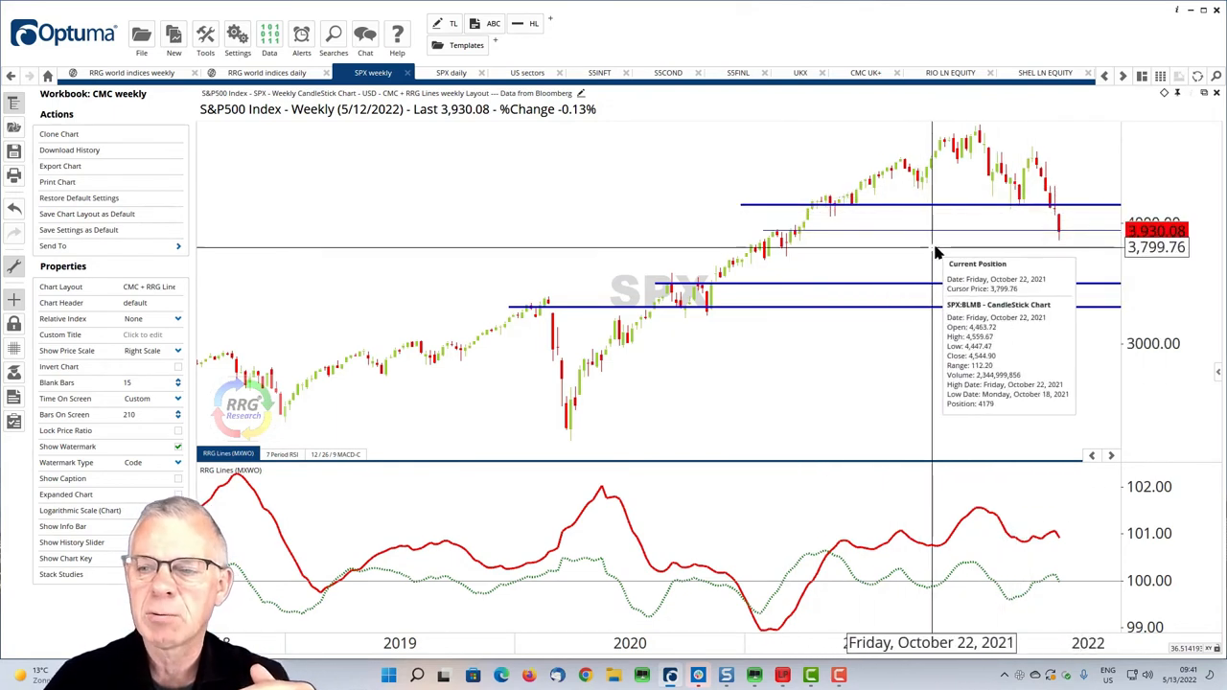
mouse_move(767, 239)
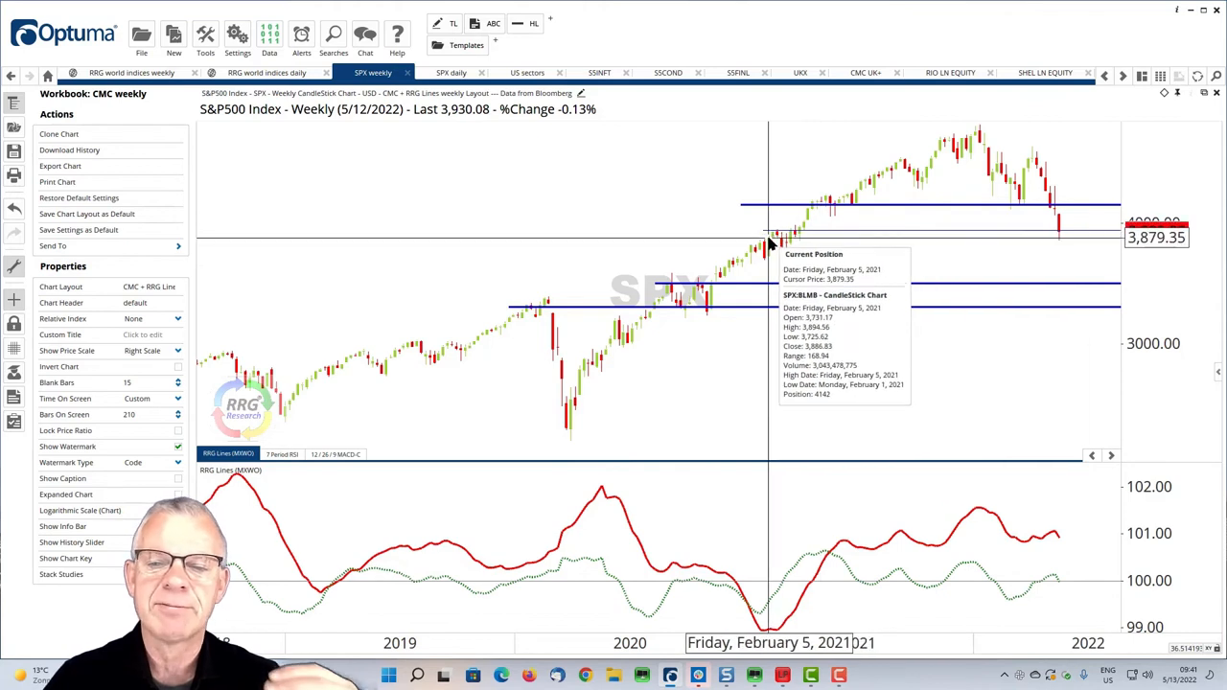
mouse_move(770, 253)
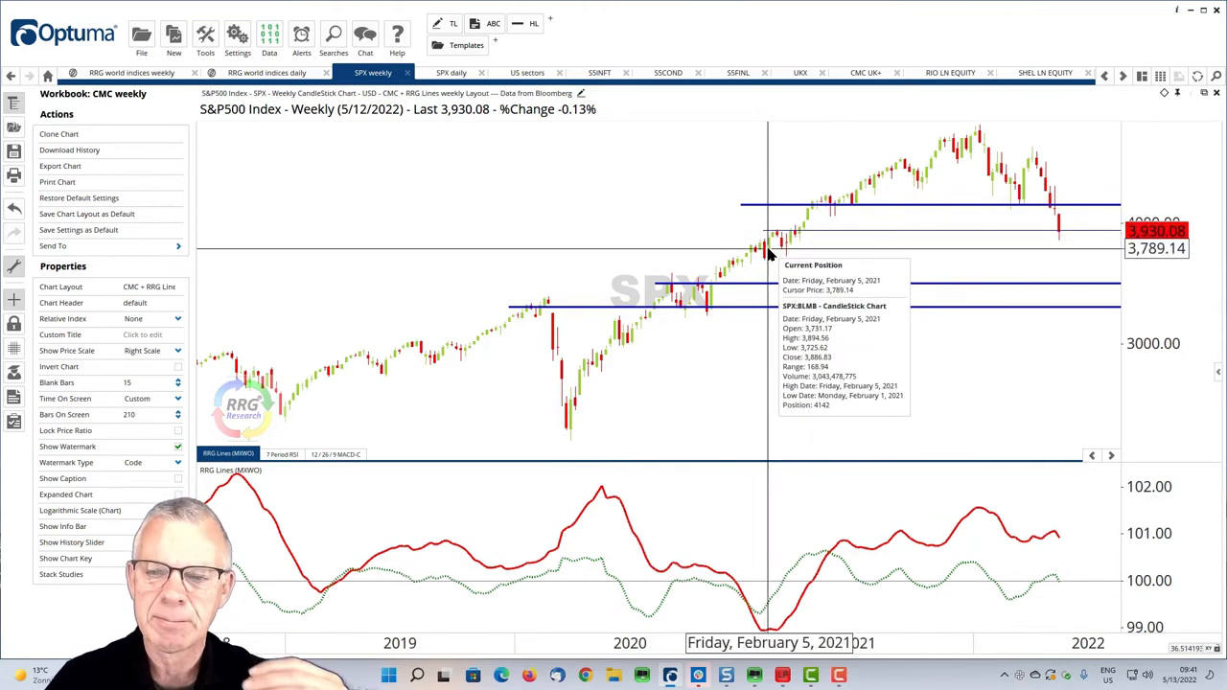
mouse_move(767, 283)
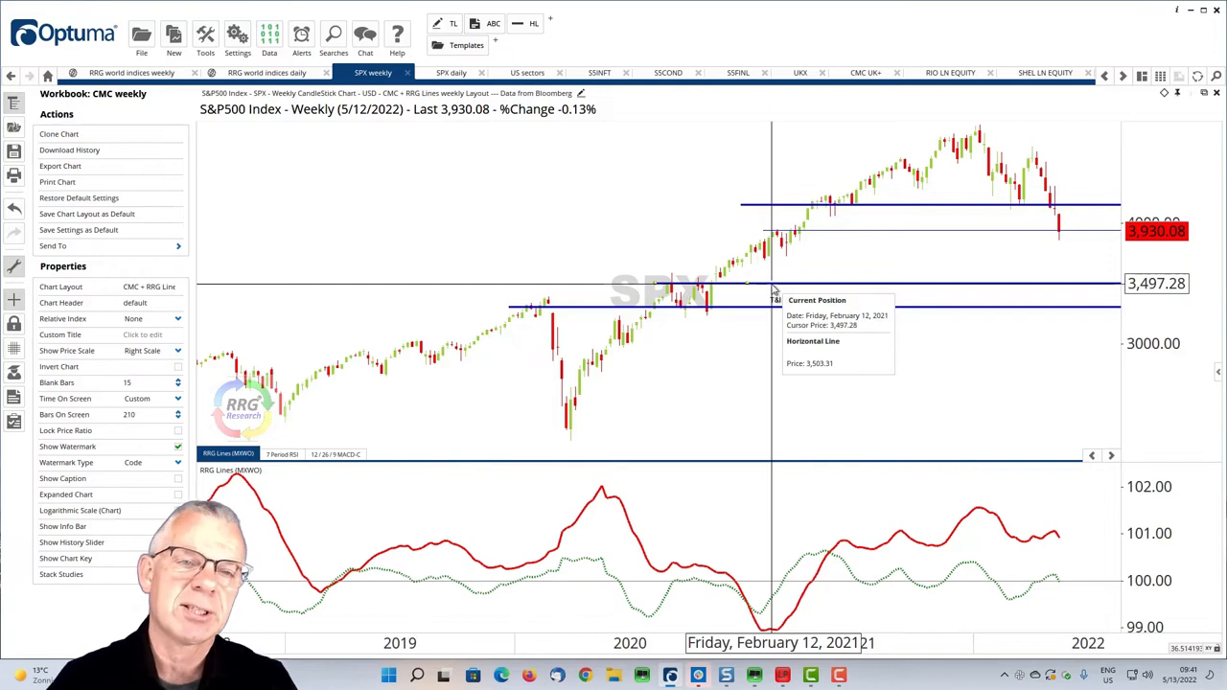
Bring up the S&P 500 daily candlestick chart with RRG lines beneath.
left_click(451, 72)
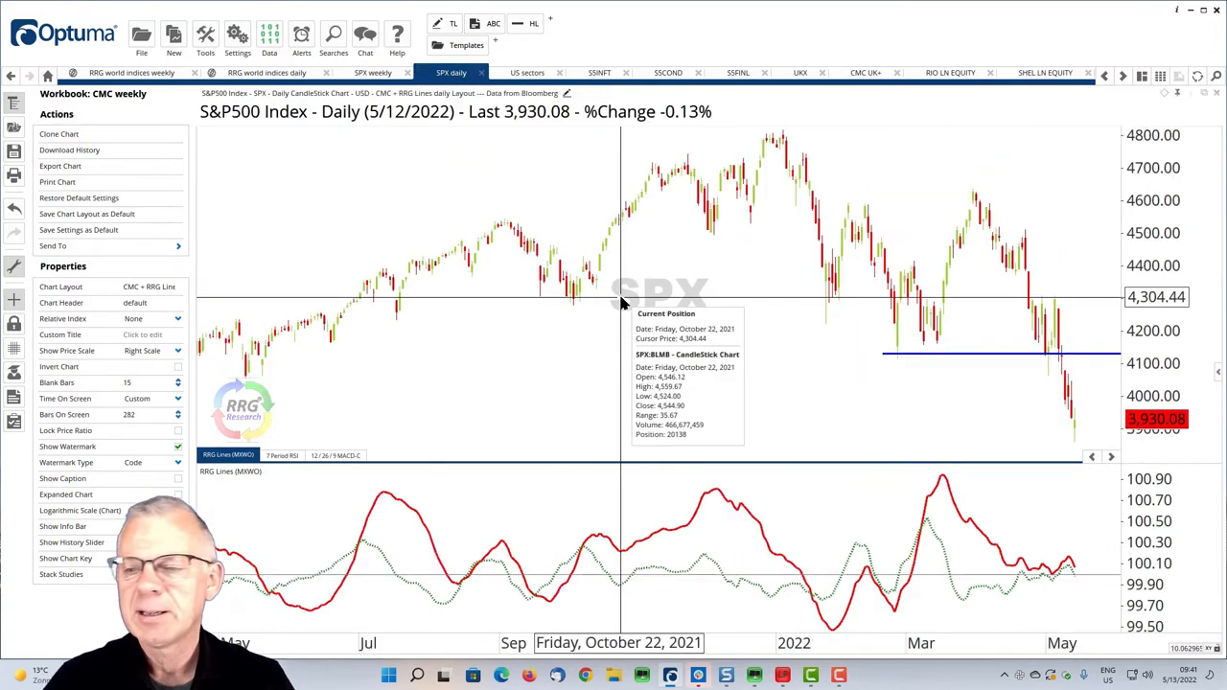
mouse_move(981, 426)
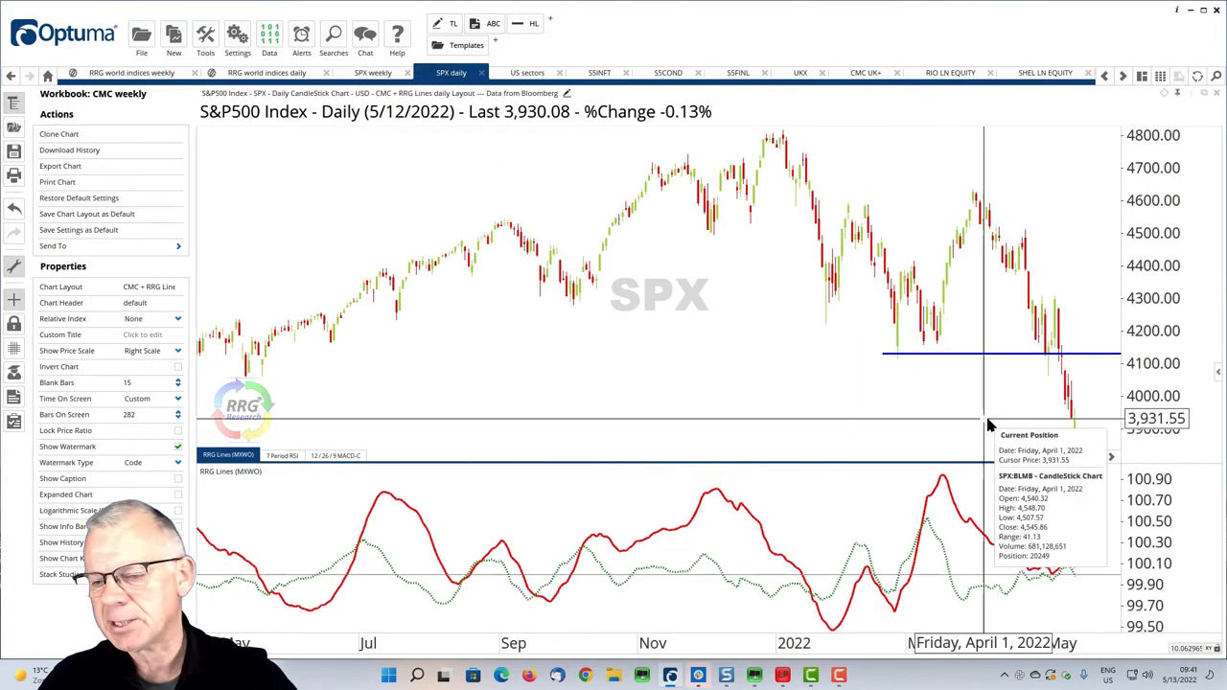
mouse_move(1089, 391)
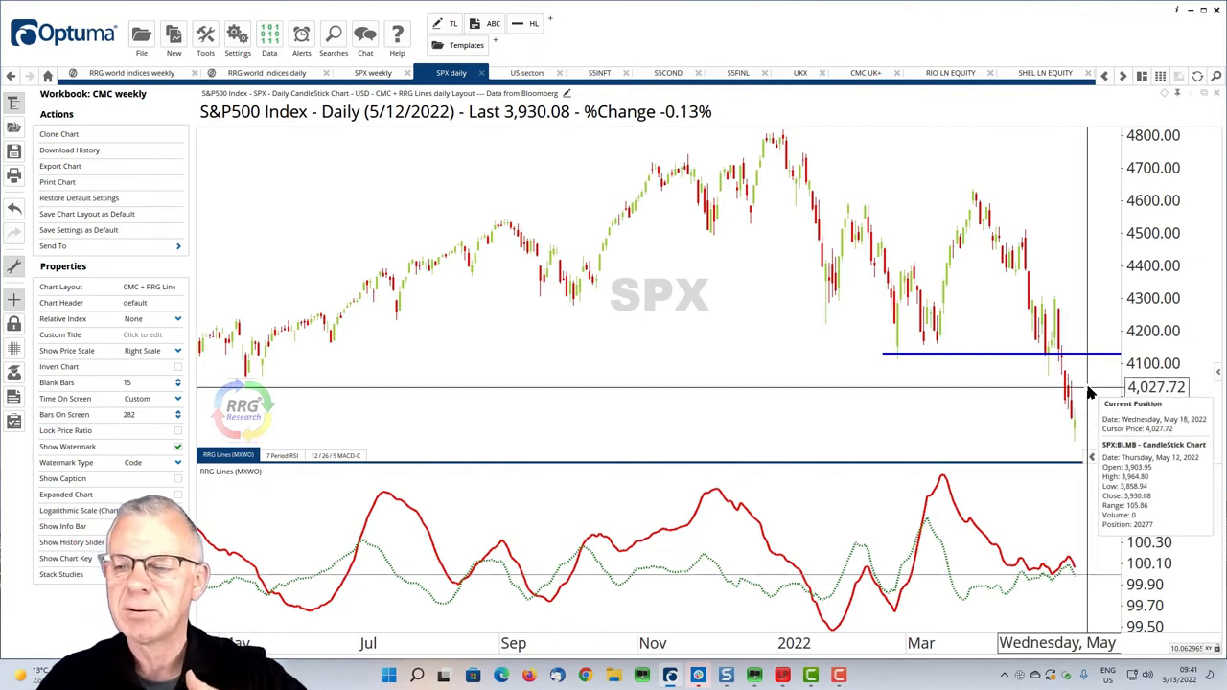
mouse_move(1005, 384)
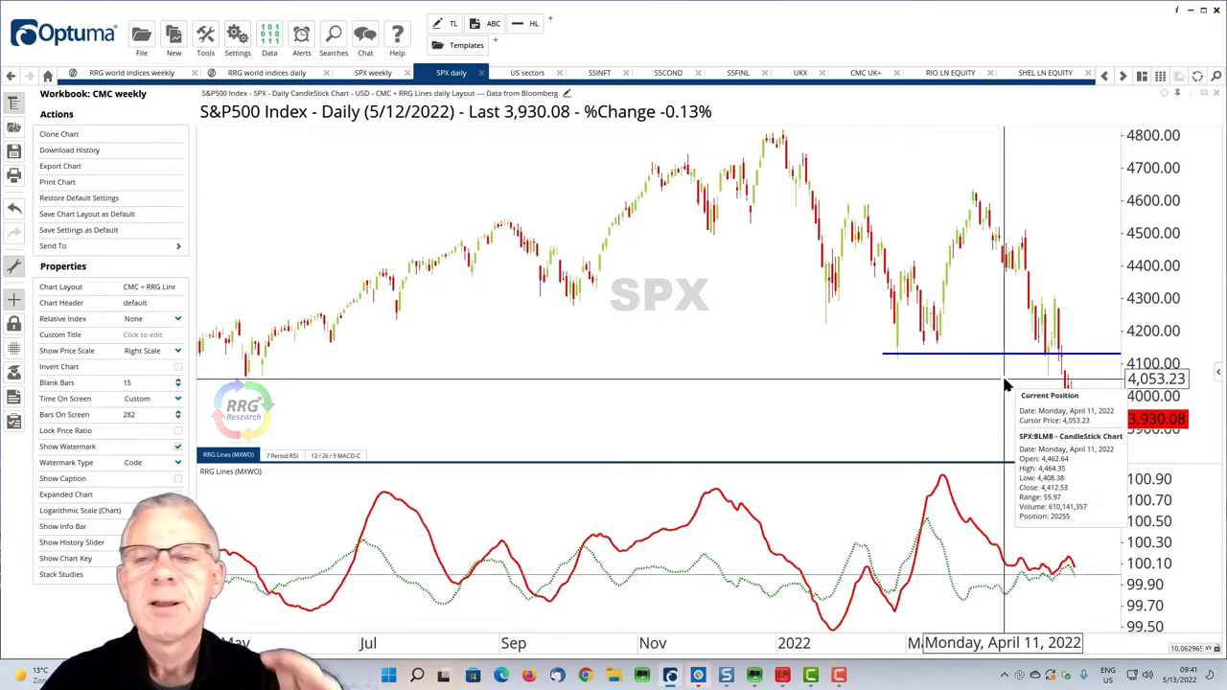
mouse_move(594, 191)
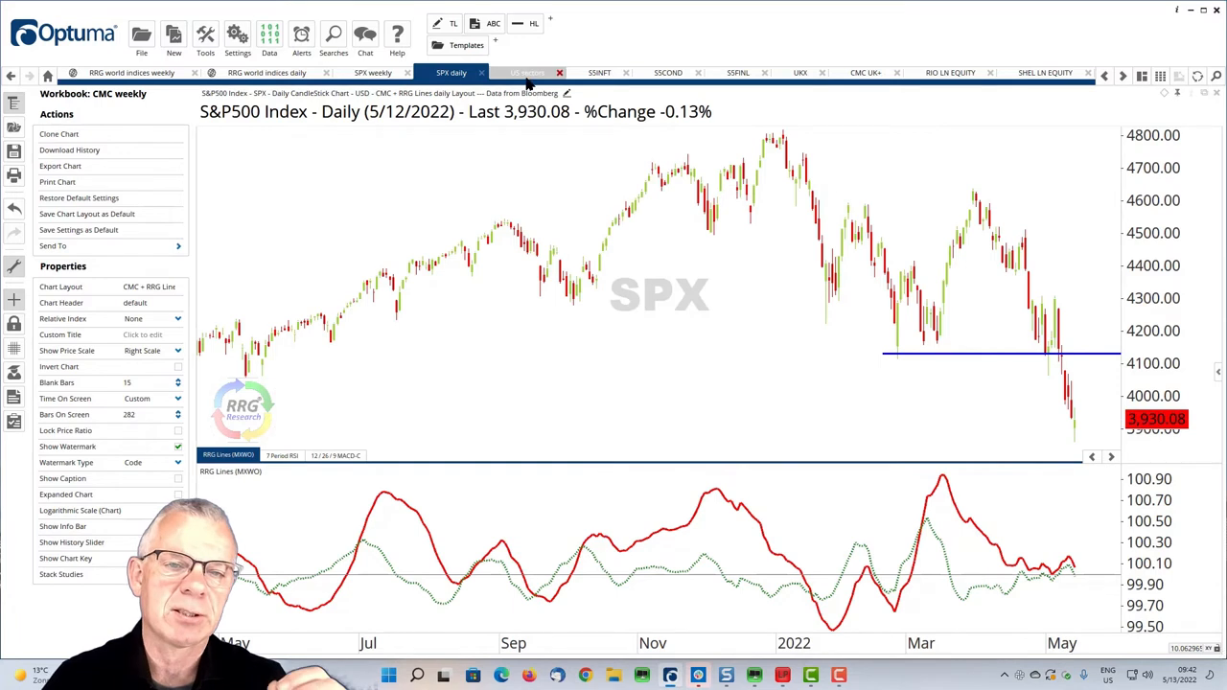
left_click(527, 72)
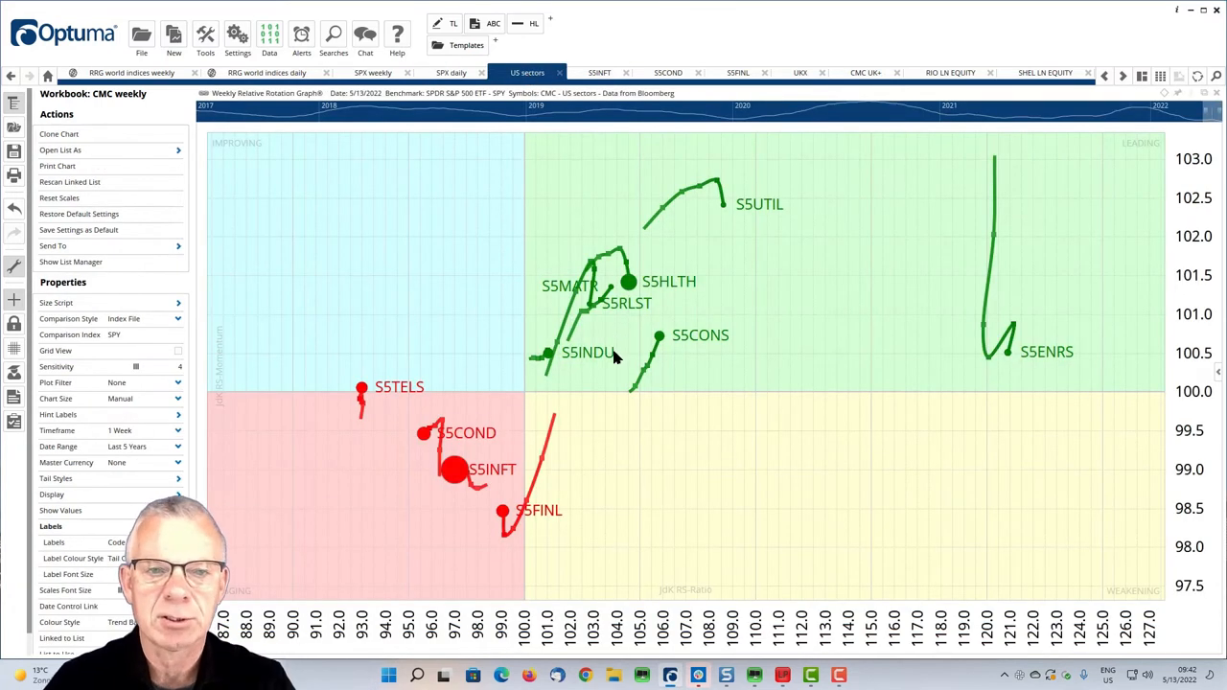
mouse_move(585, 391)
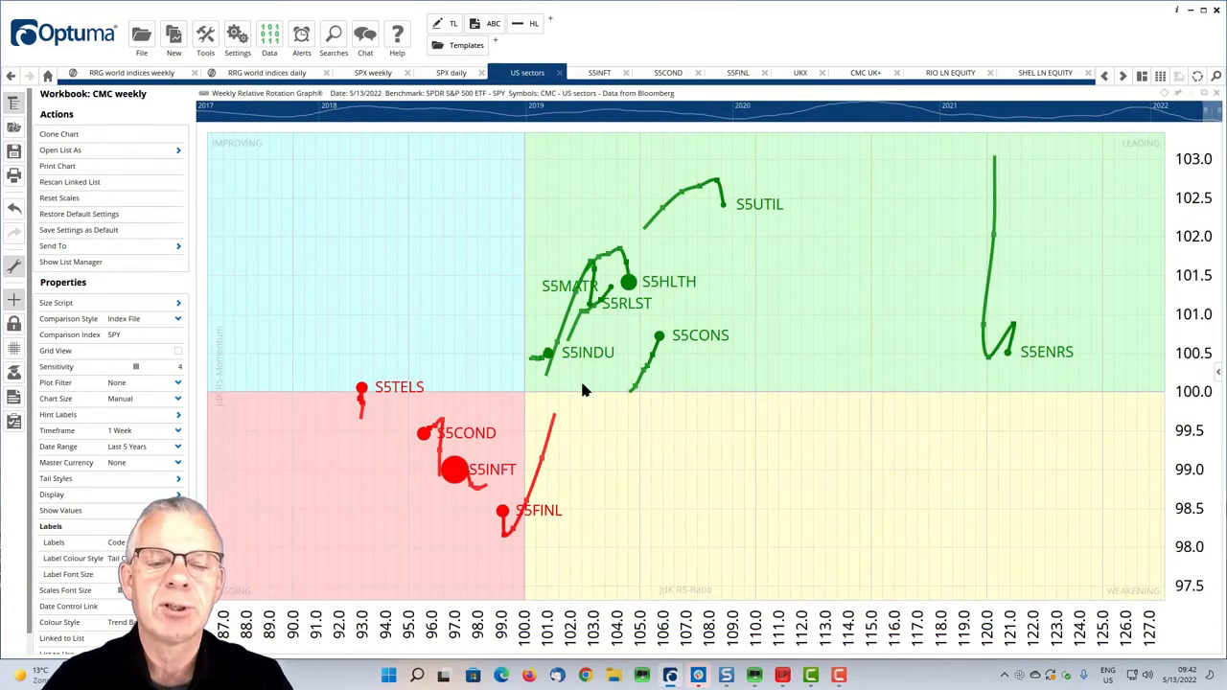
mouse_move(539, 441)
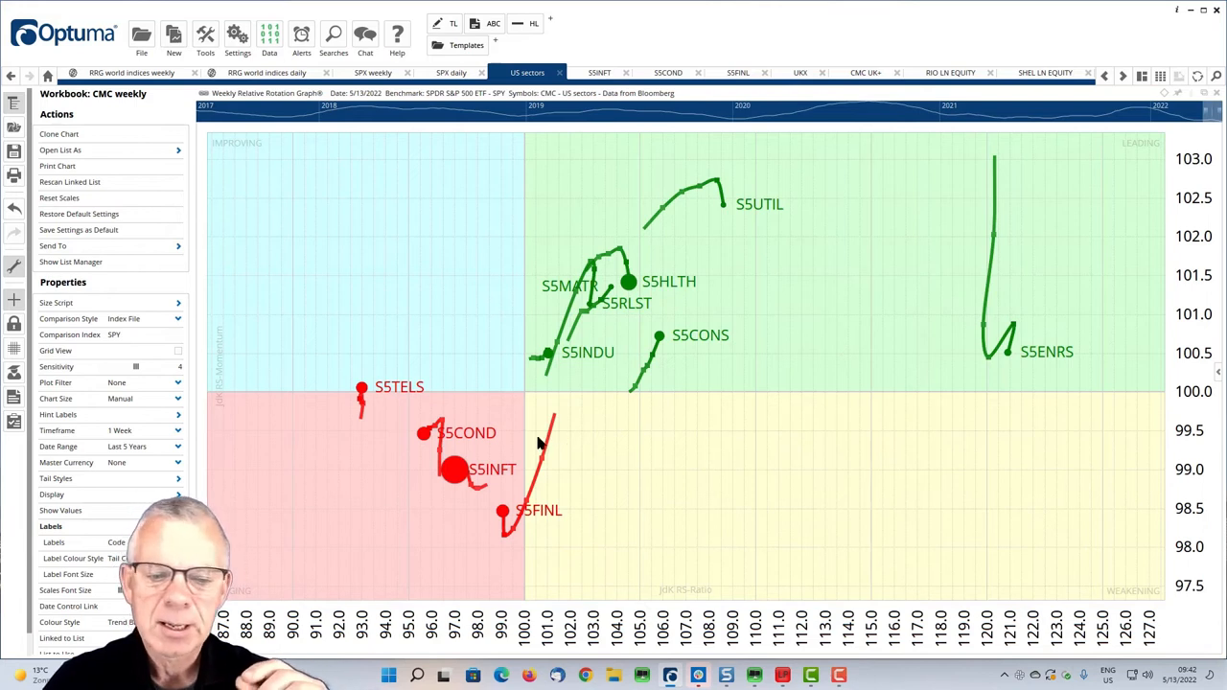
mouse_move(598, 400)
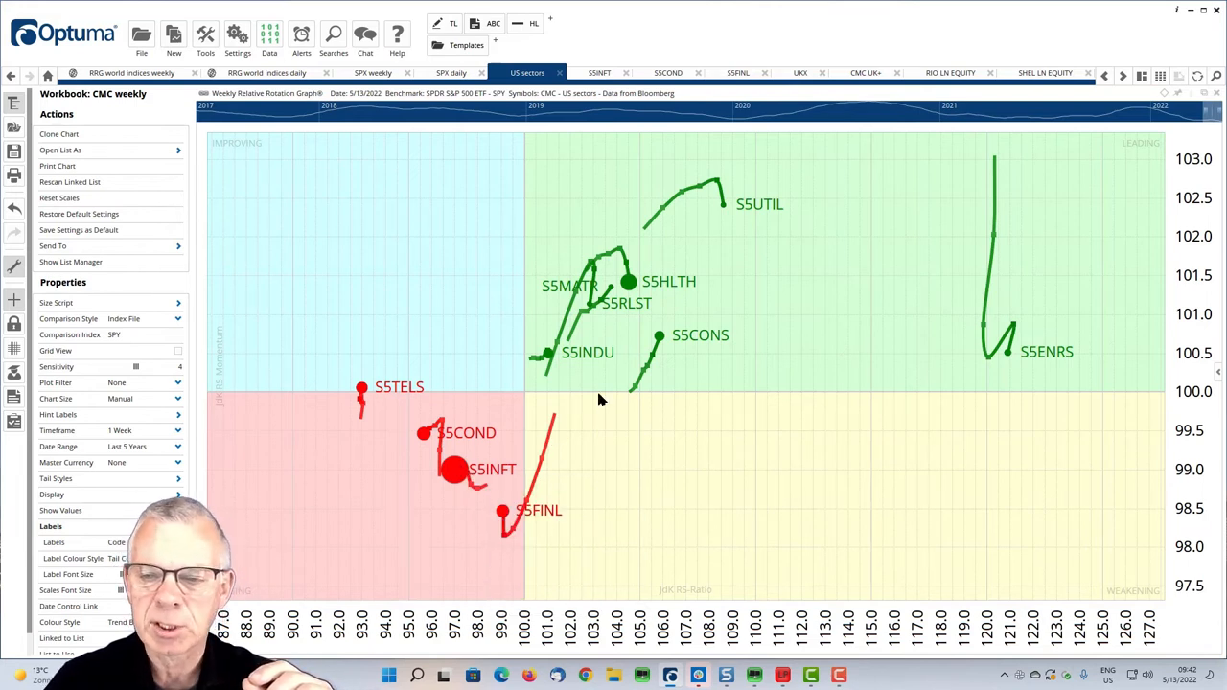
mouse_move(633, 438)
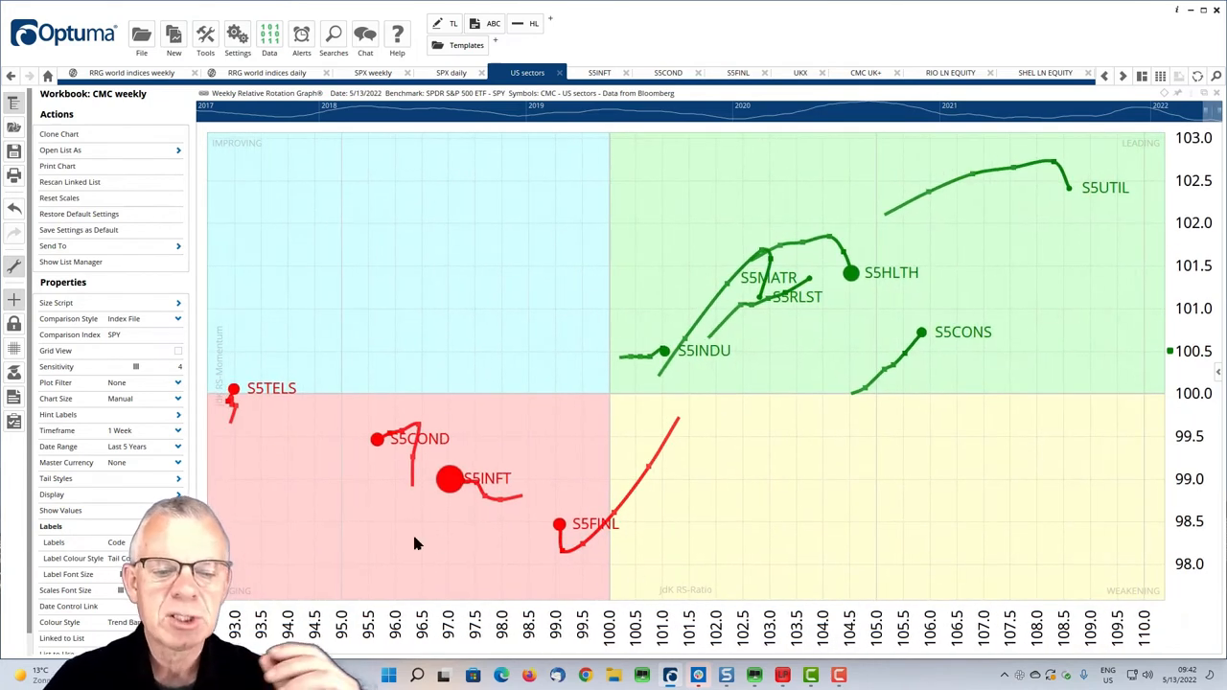
mouse_move(451, 480)
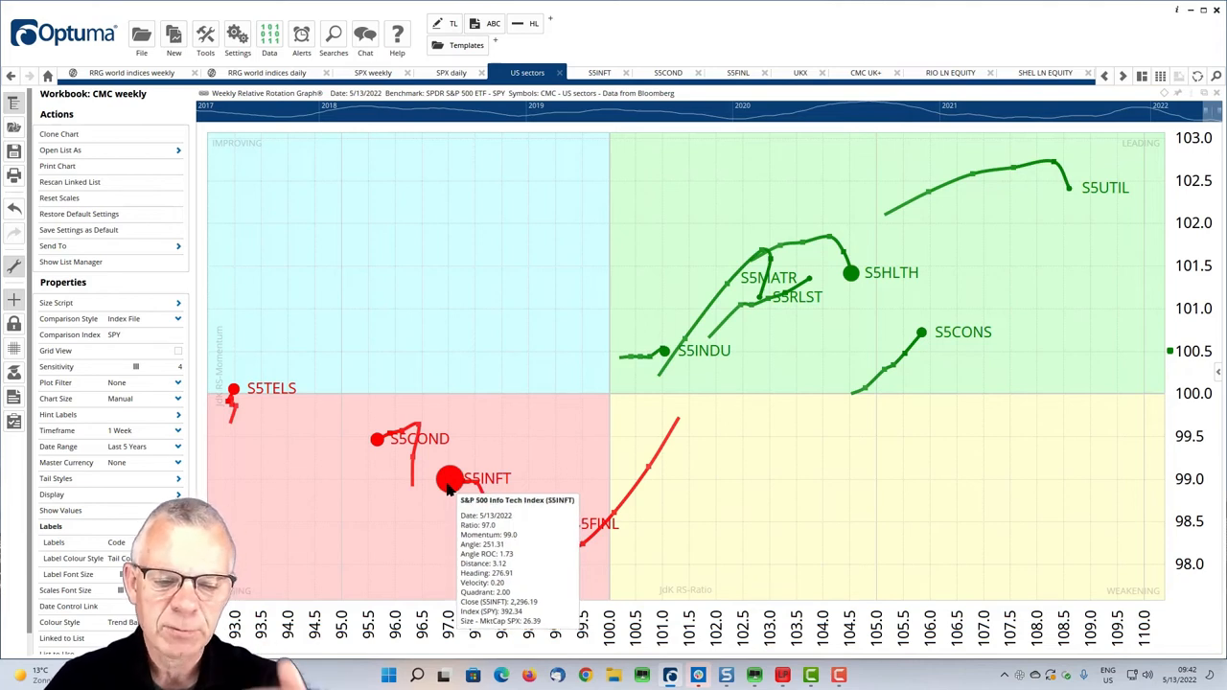
mouse_move(376, 439)
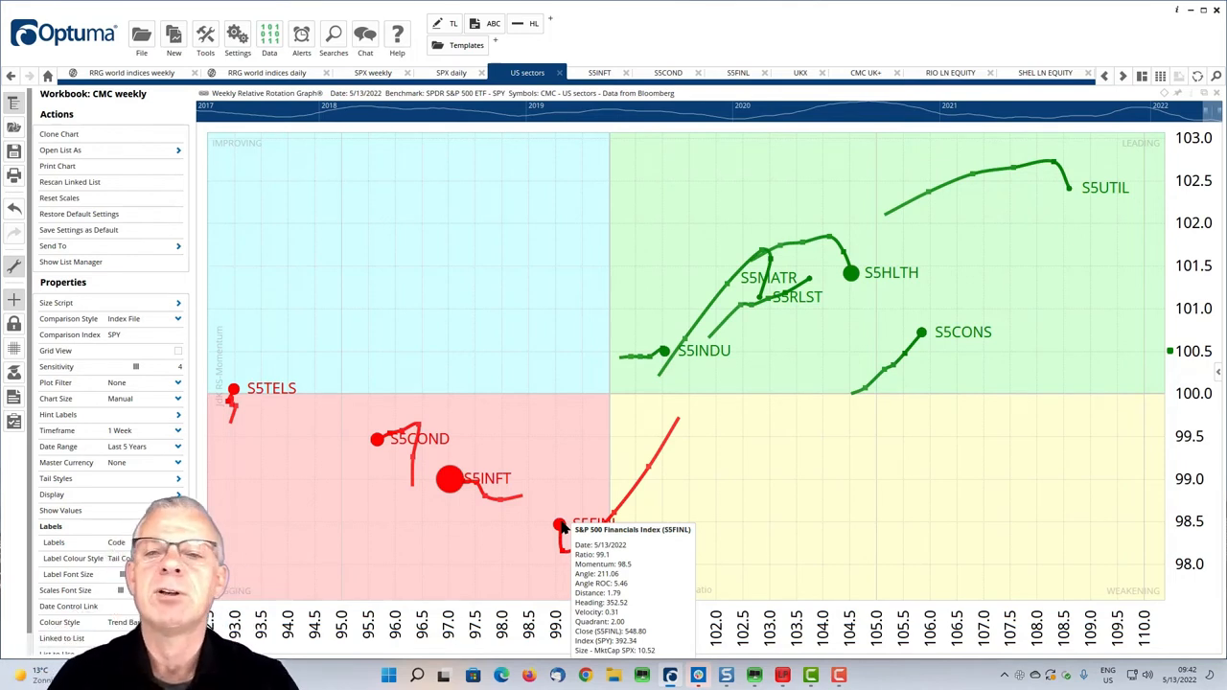
mouse_move(709, 441)
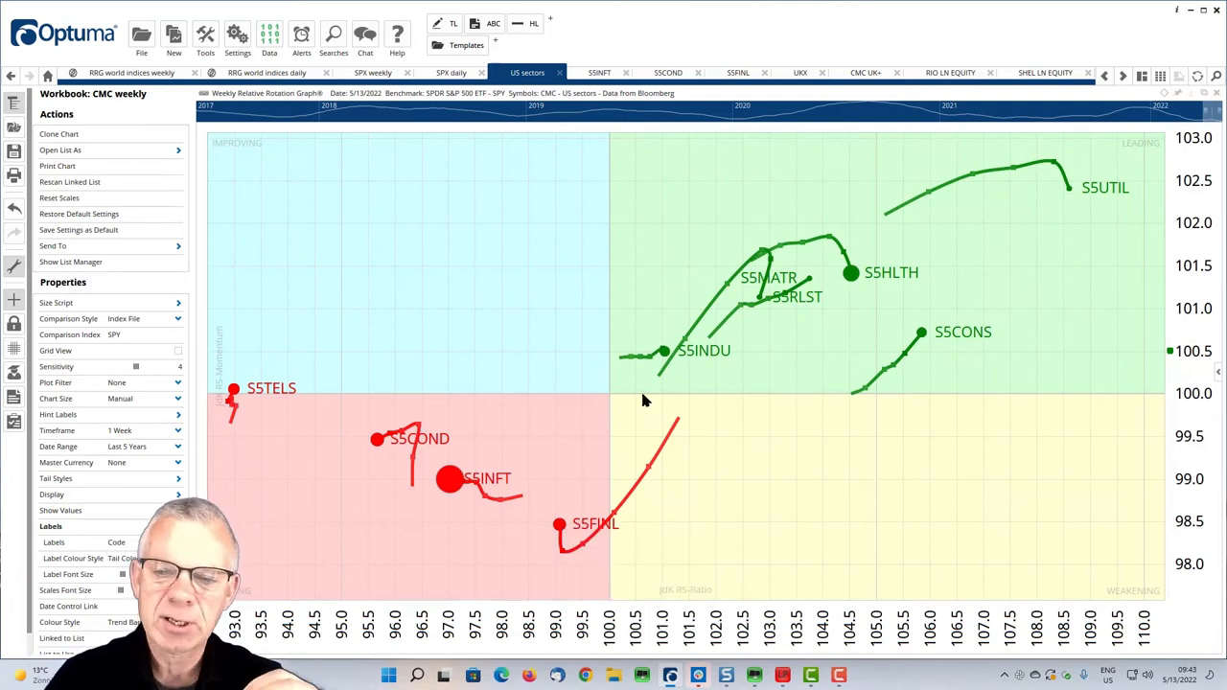
mouse_move(637, 410)
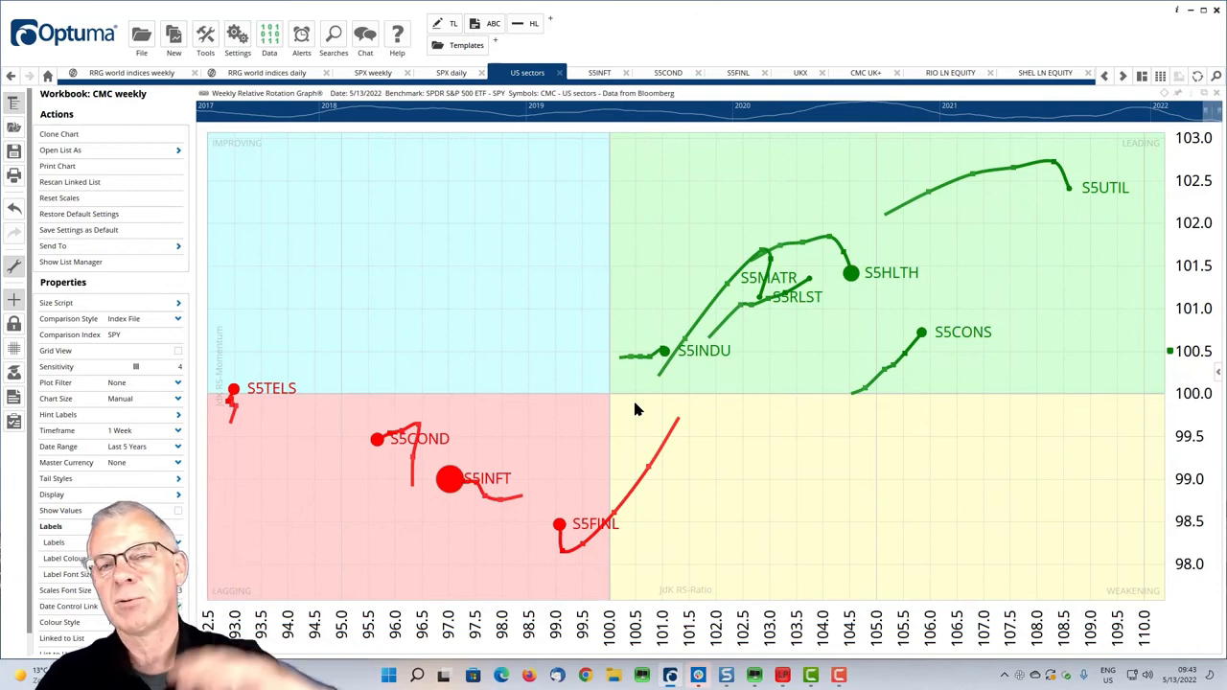
mouse_move(376, 480)
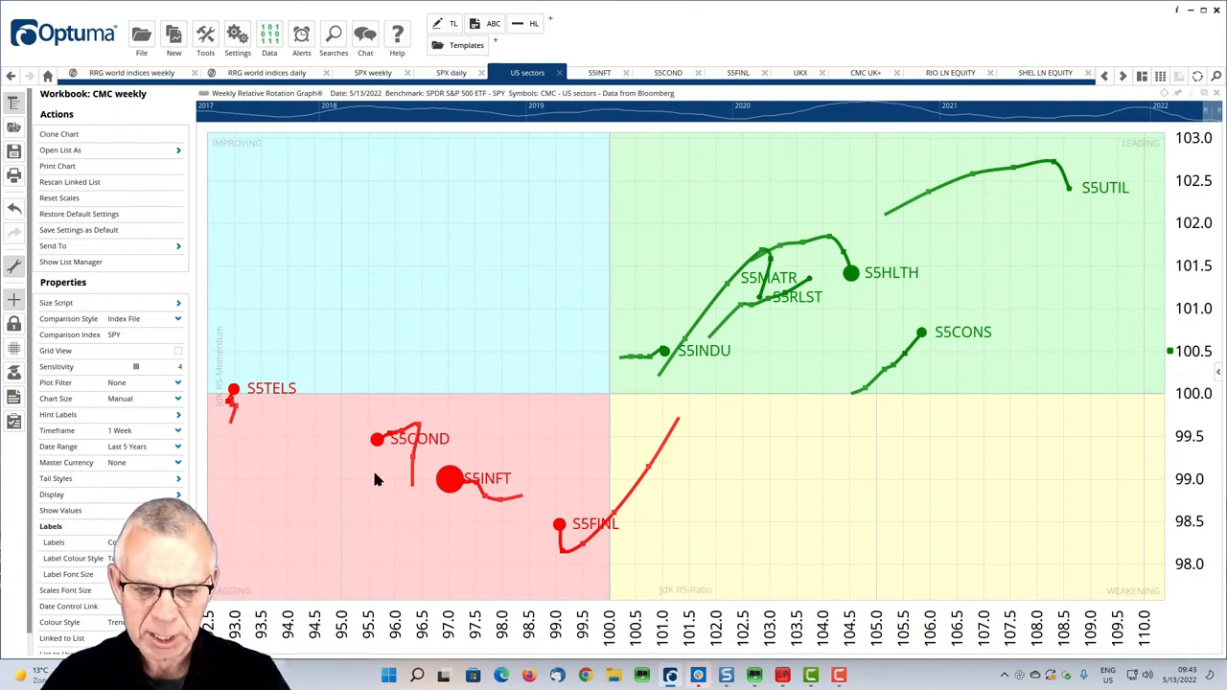
mouse_move(445, 503)
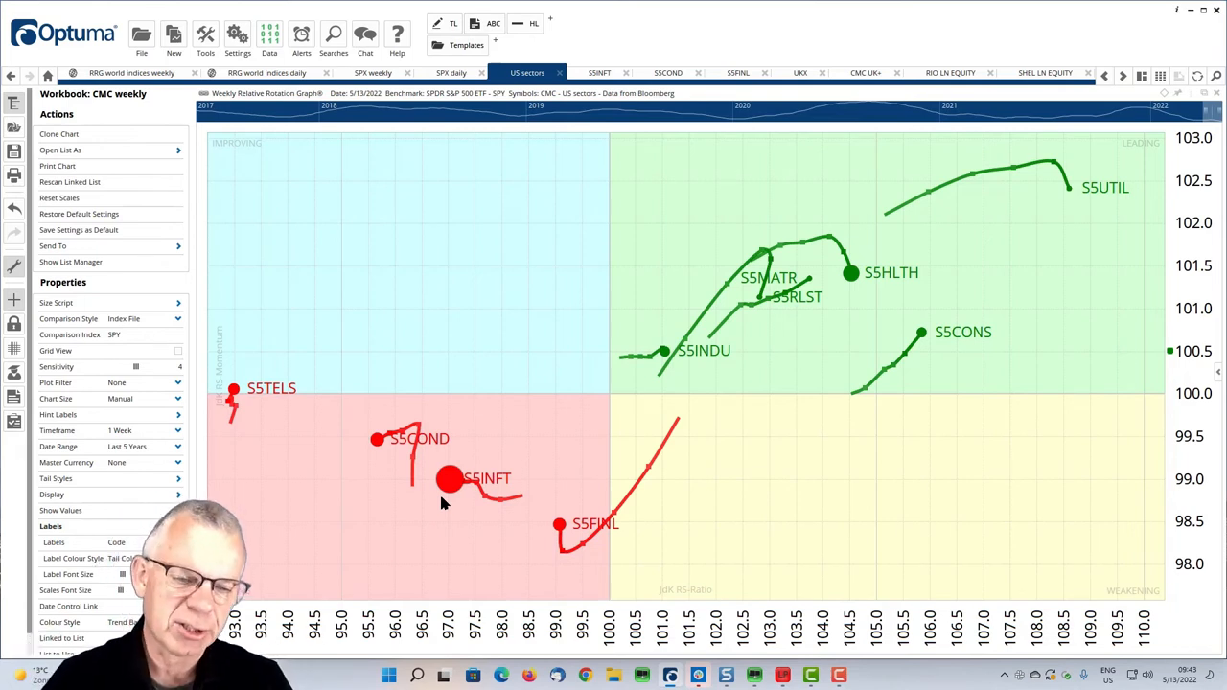
mouse_move(429, 544)
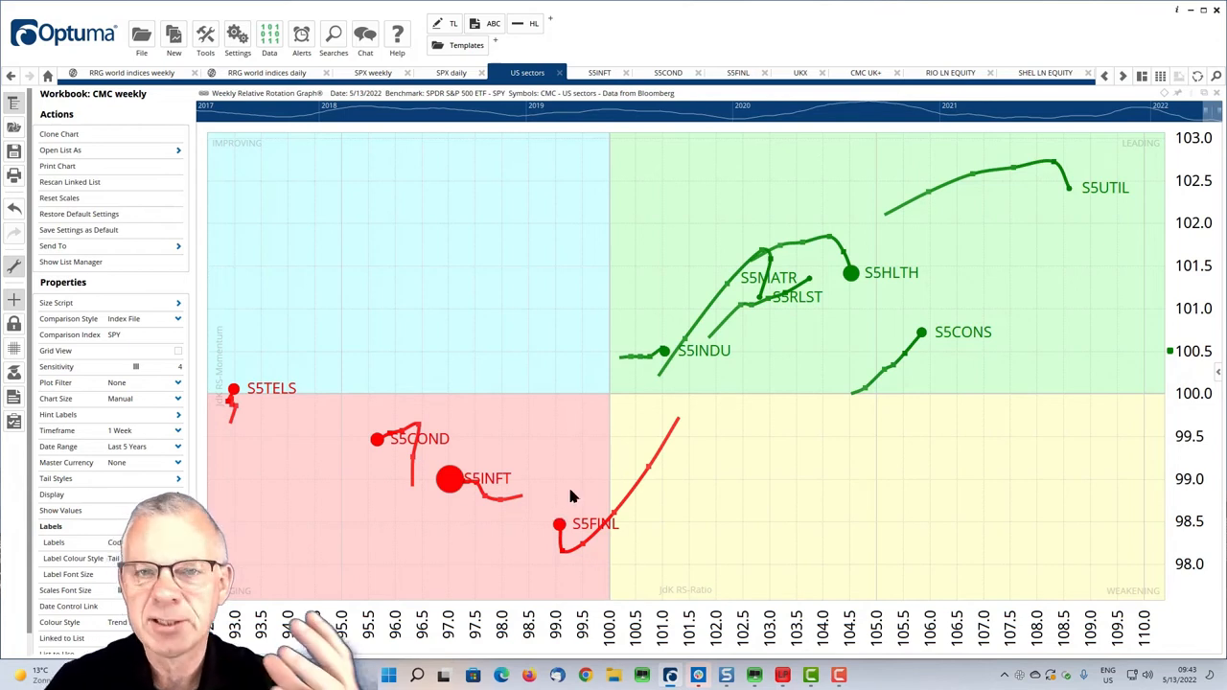
mouse_move(777, 355)
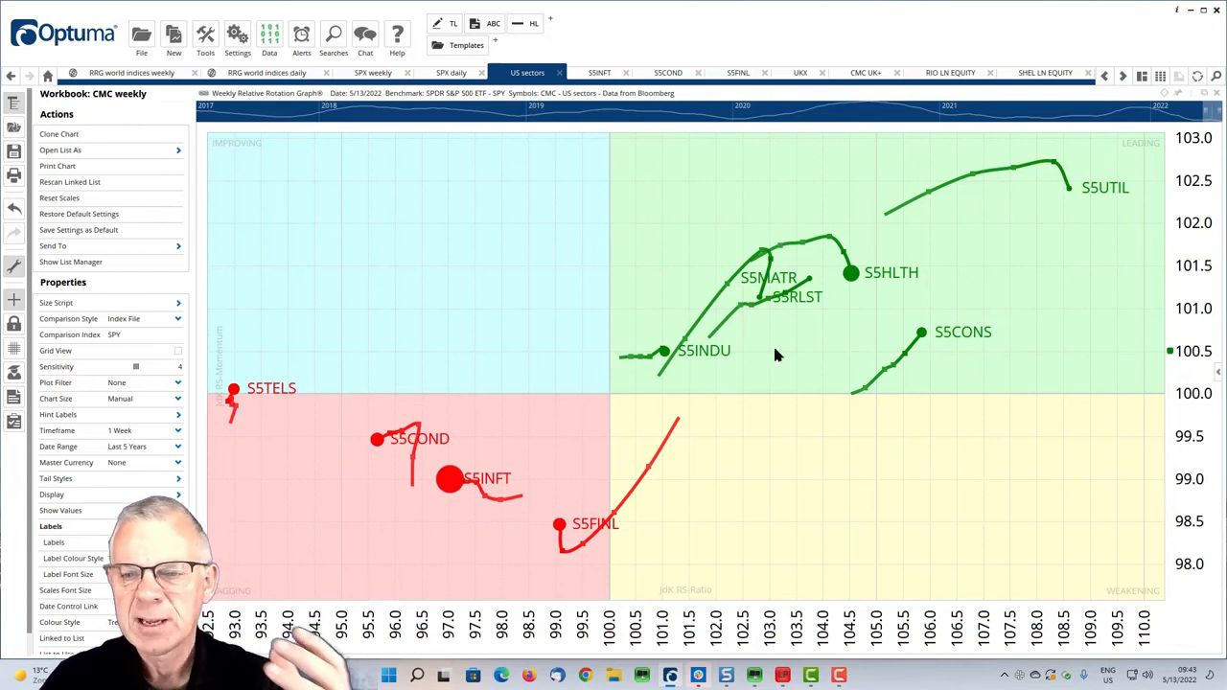
mouse_move(919, 343)
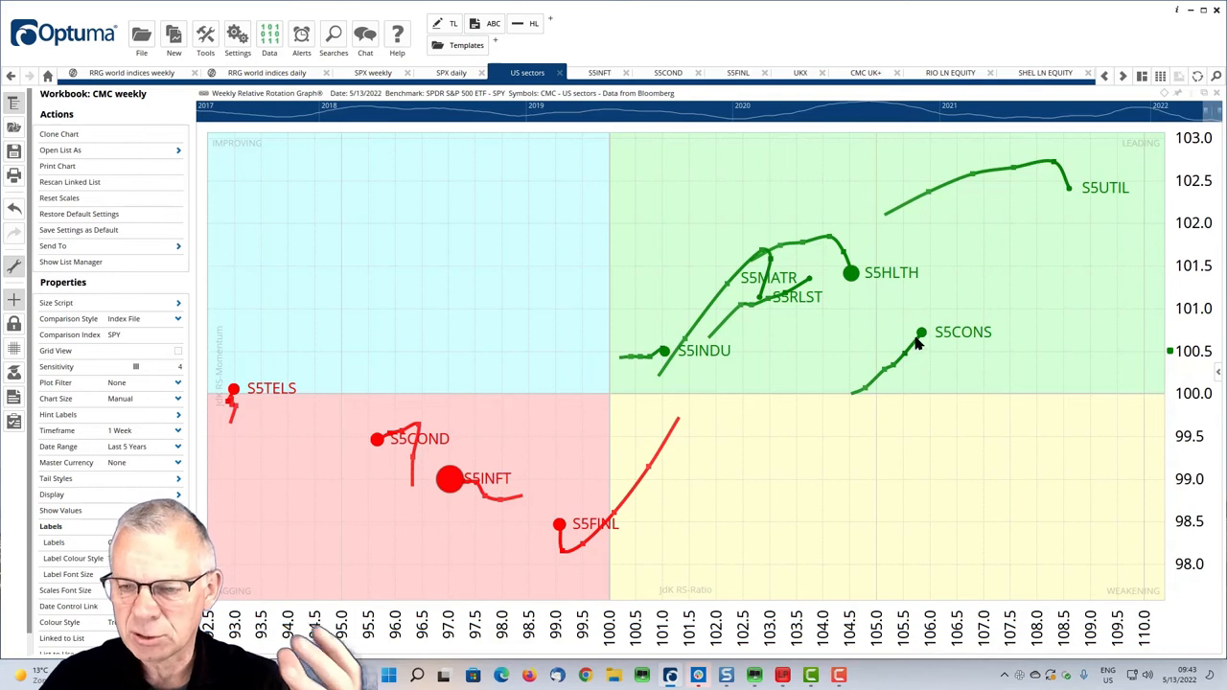
mouse_move(1005, 355)
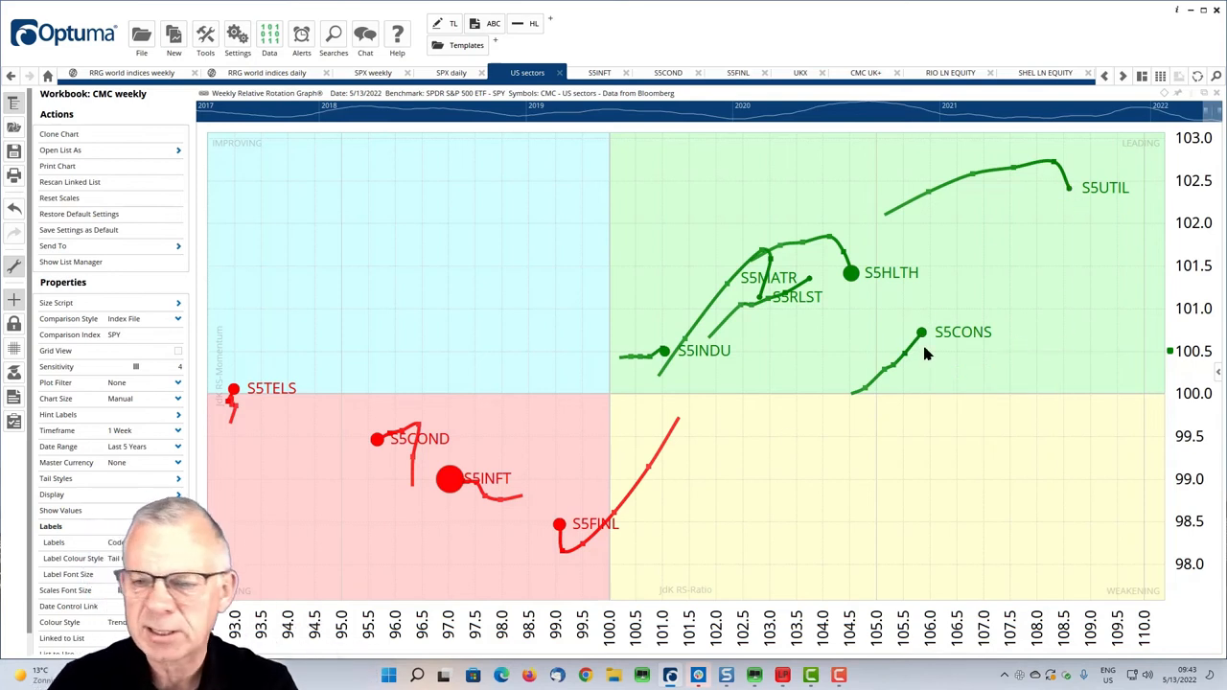
mouse_move(851, 272)
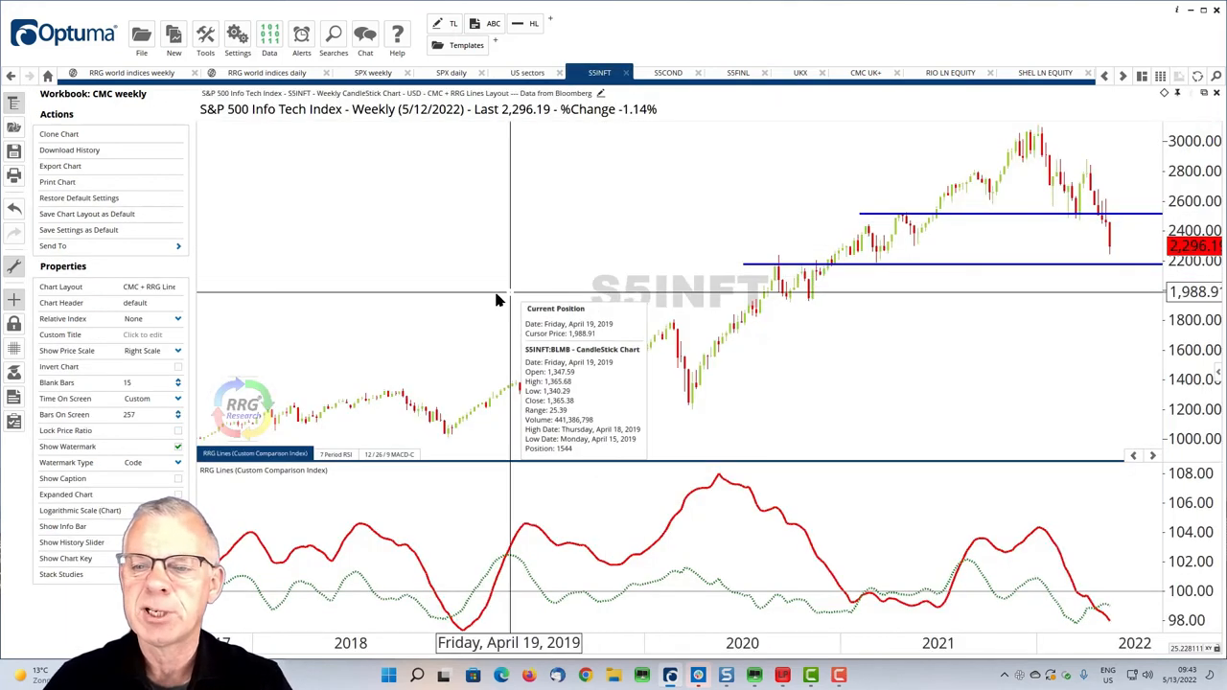
mouse_move(866, 272)
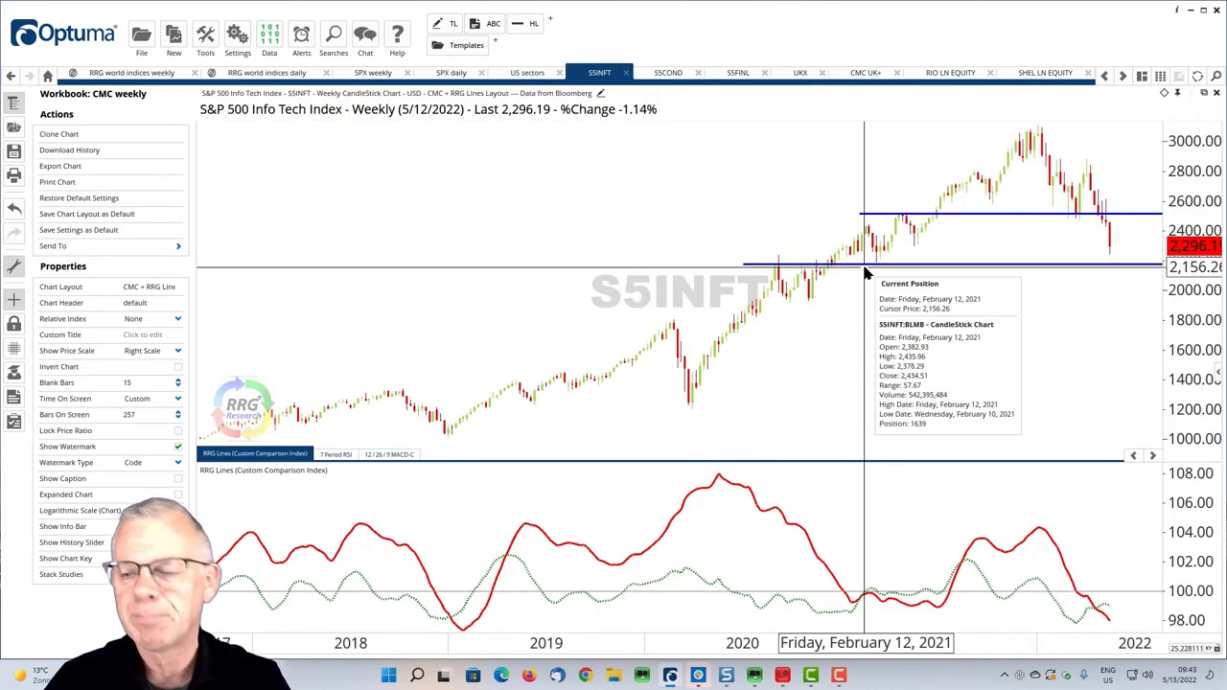
mouse_move(694, 234)
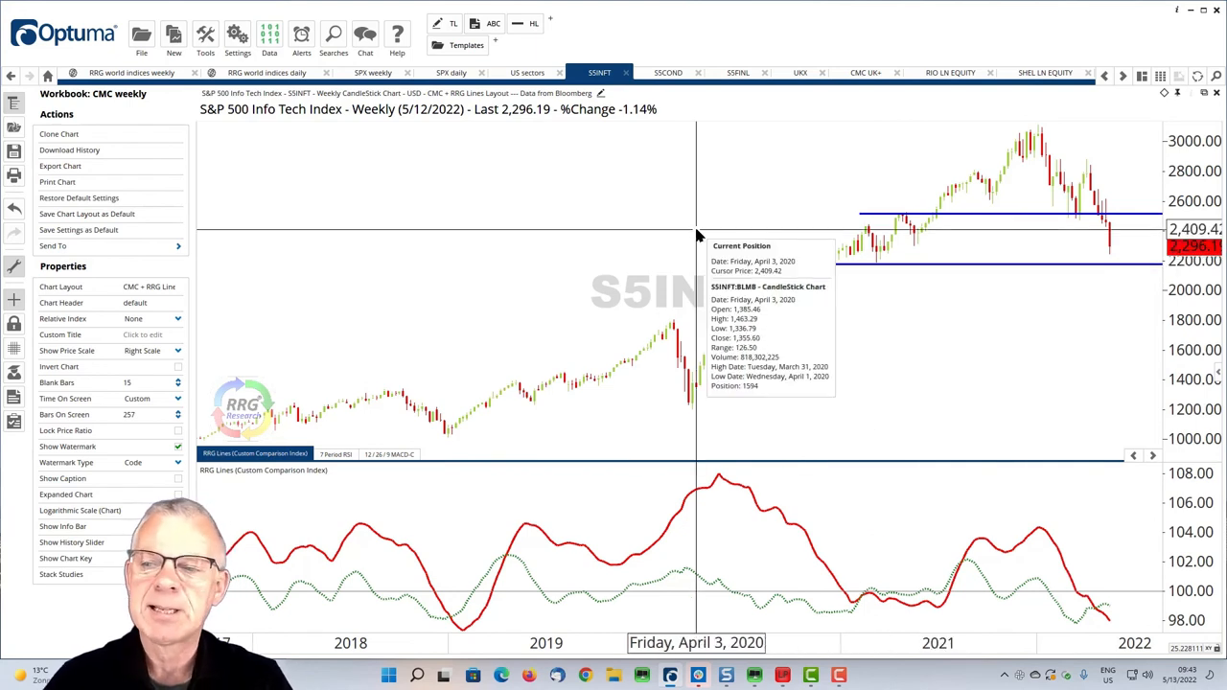
mouse_move(738, 273)
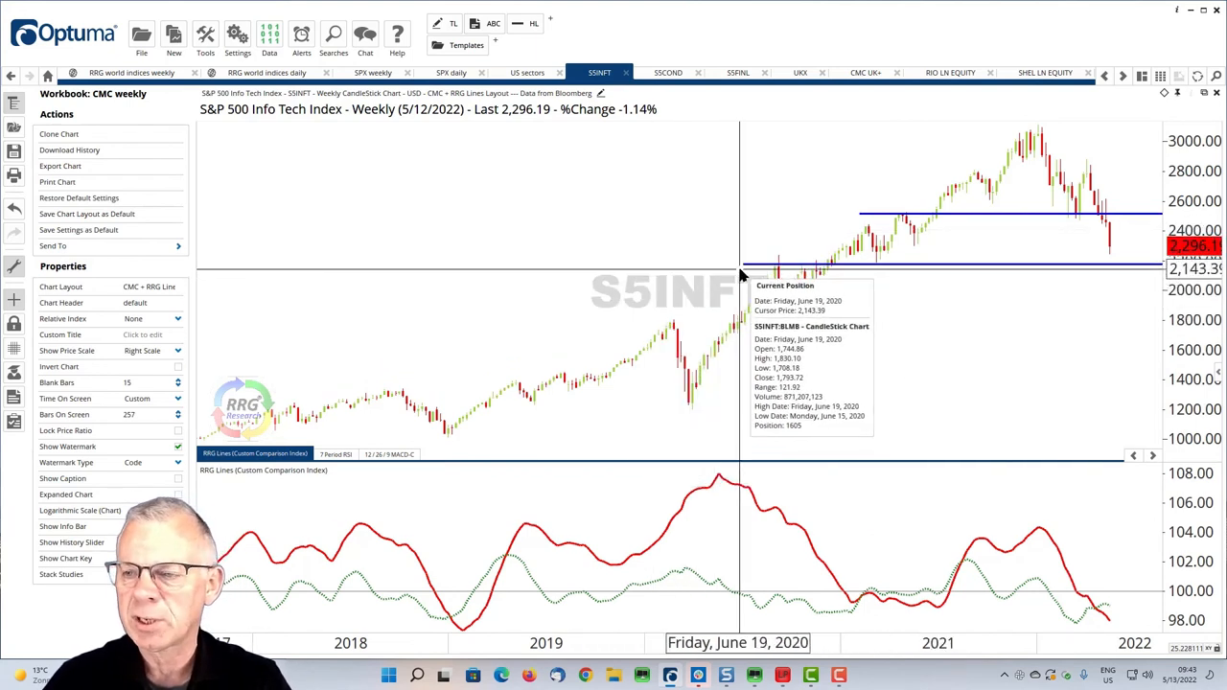
mouse_move(740, 272)
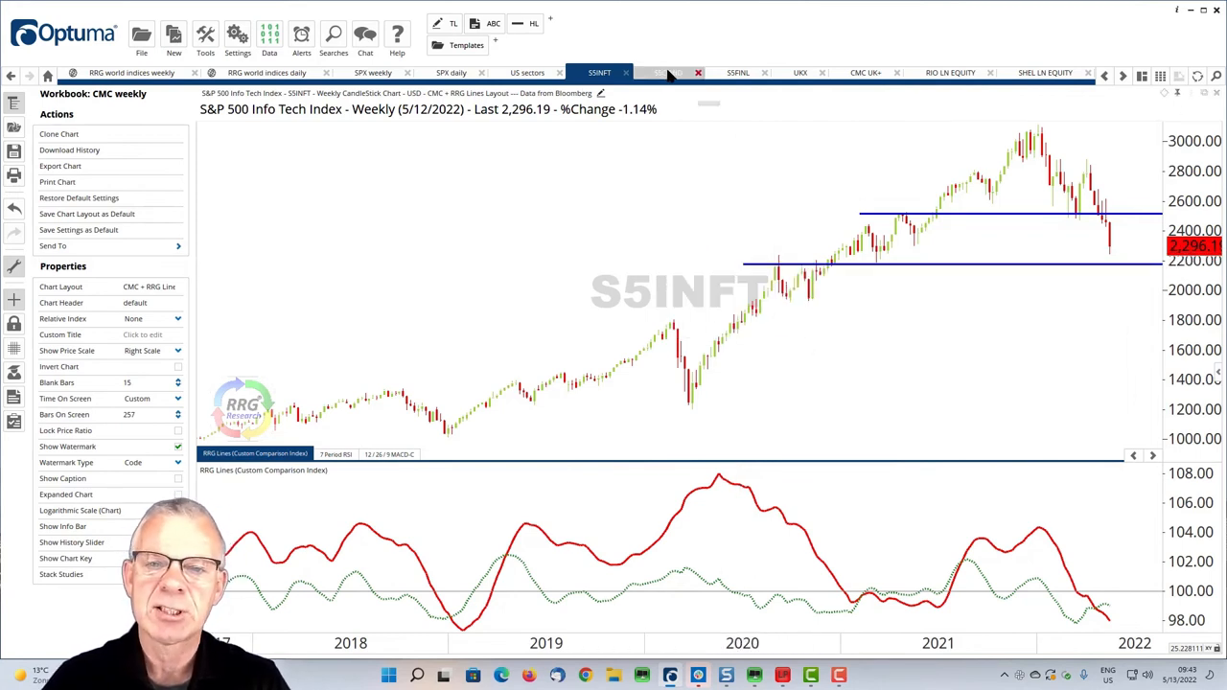
Bring up the S&P 500 Consumer Discretionary weekly chart with its support lines.
left_click(667, 73)
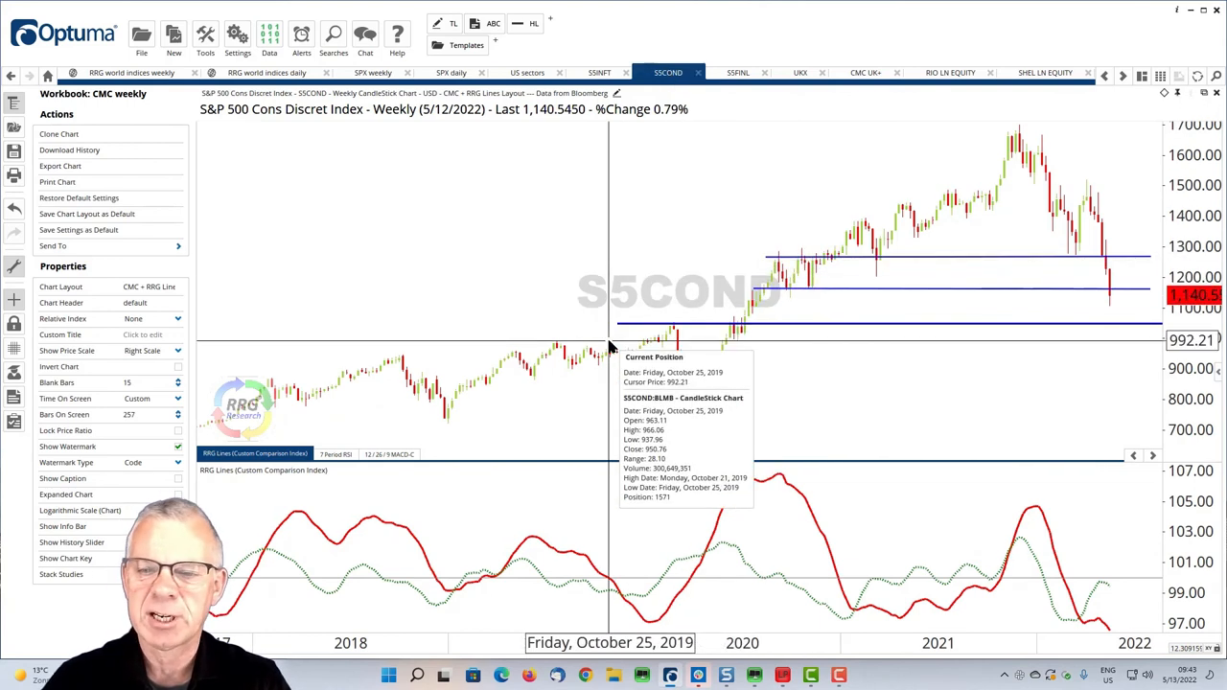
mouse_move(733, 261)
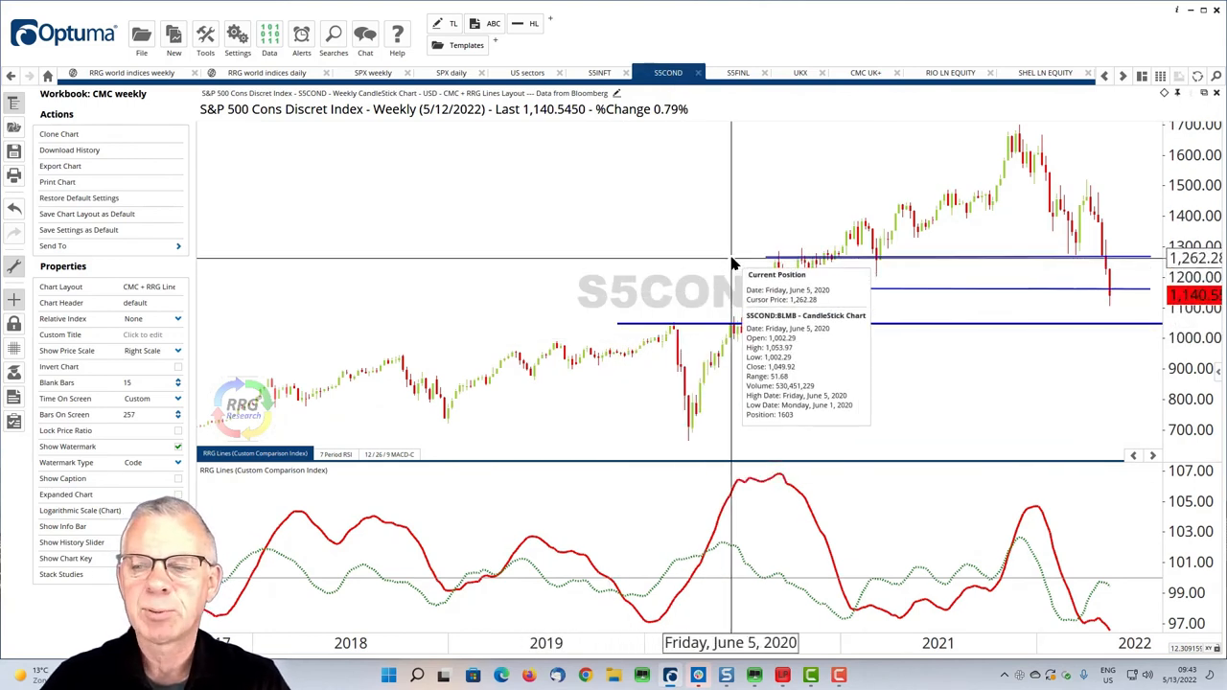
mouse_move(733, 259)
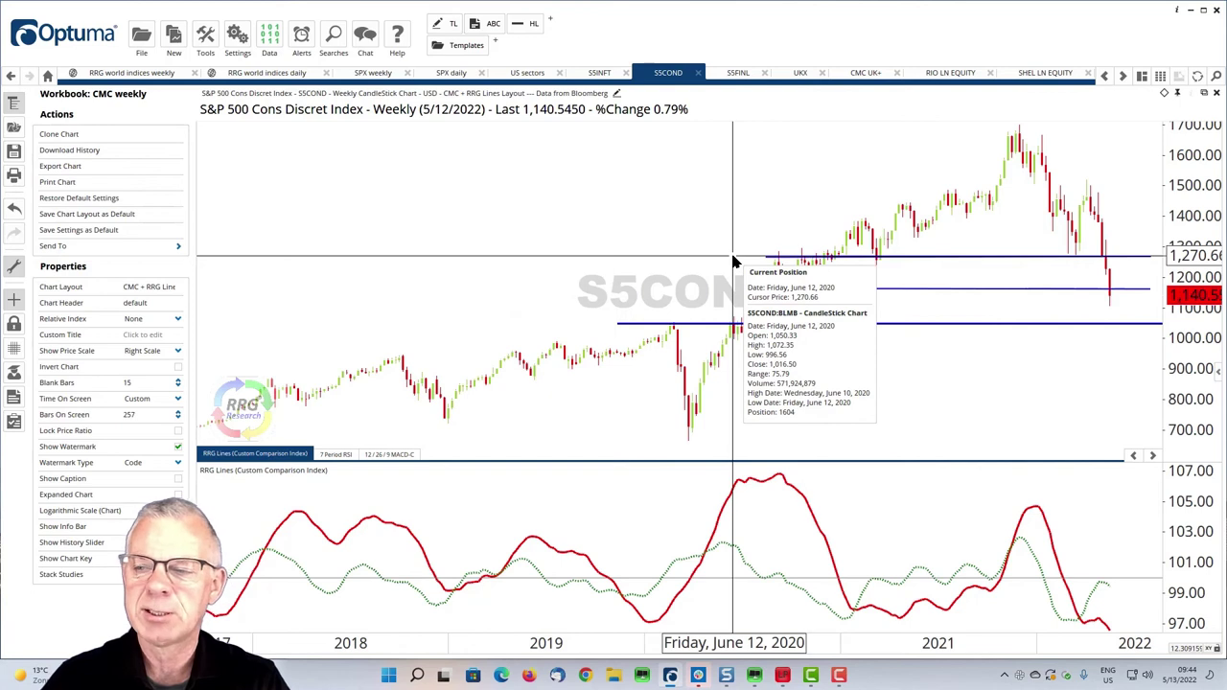
mouse_move(655, 291)
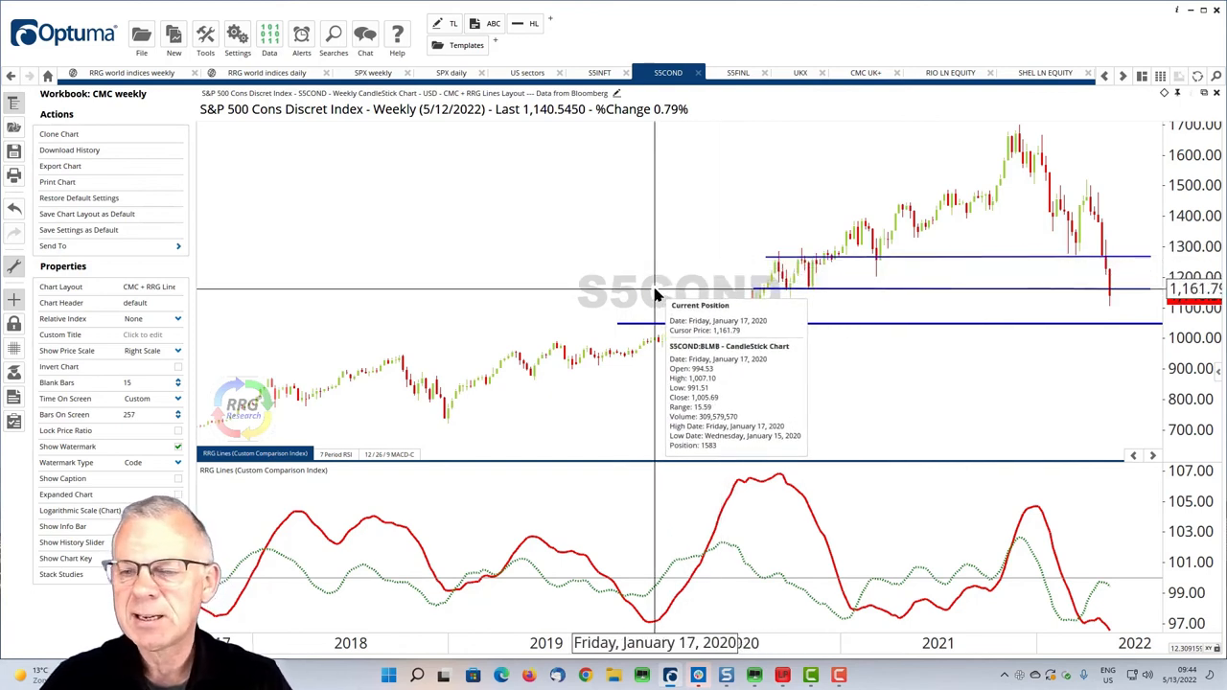
mouse_move(764, 341)
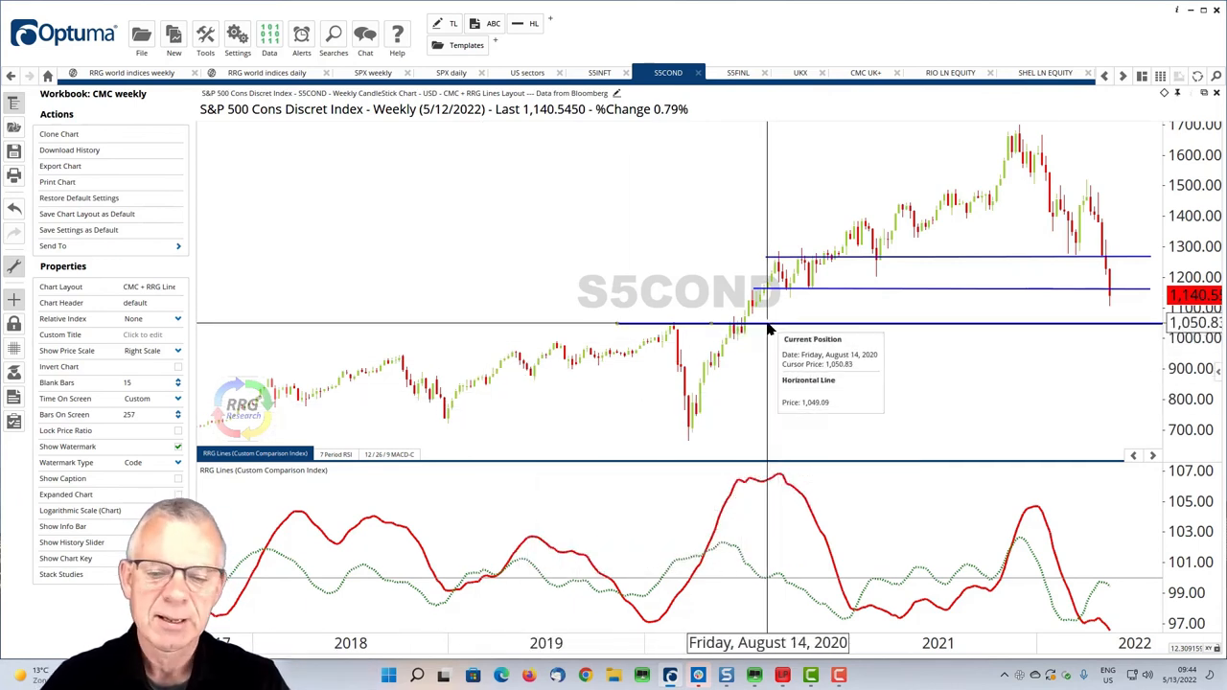
mouse_move(663, 345)
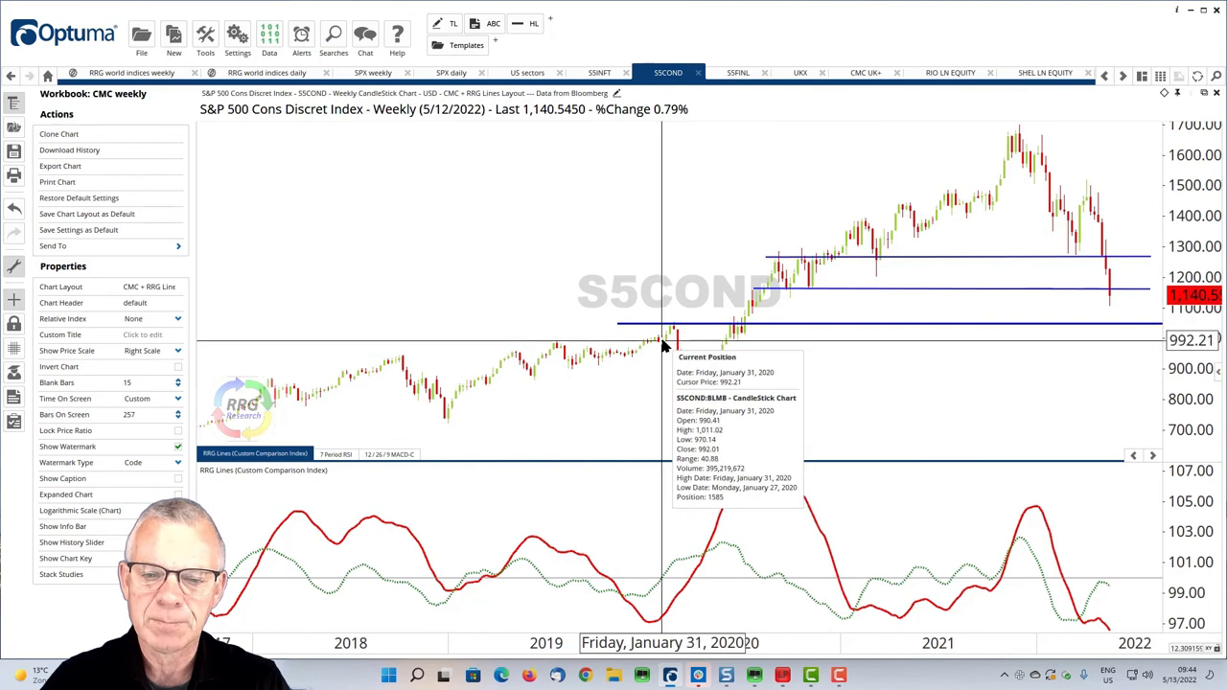
mouse_move(730, 330)
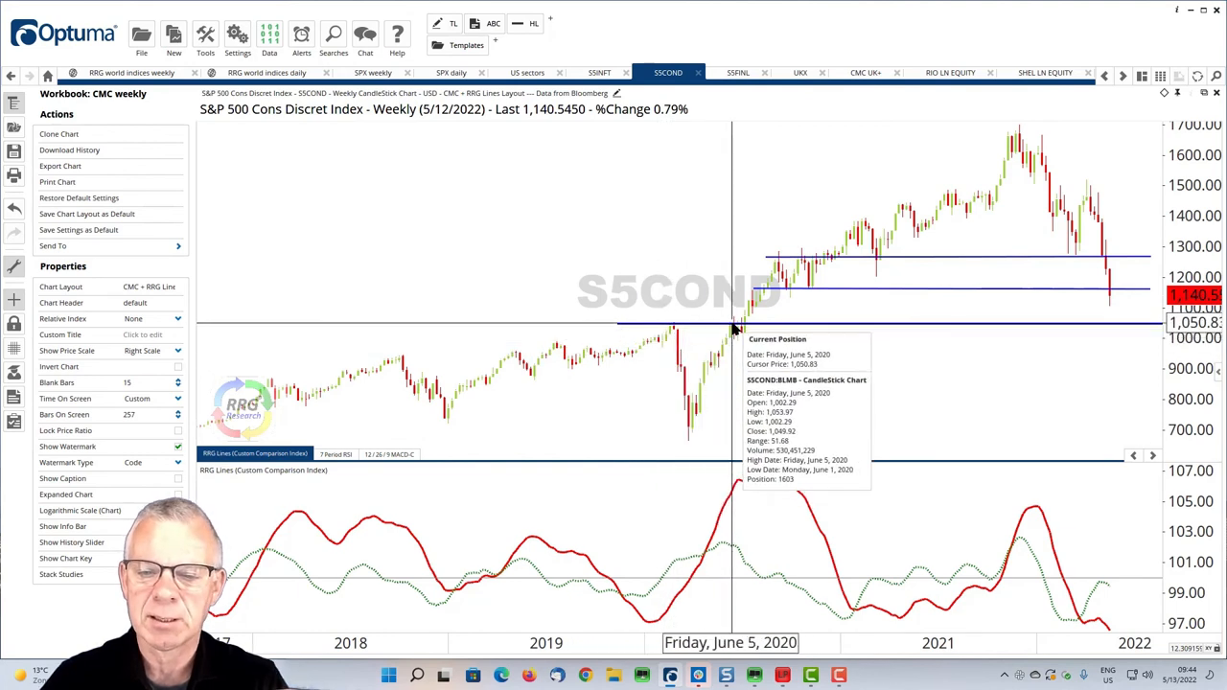